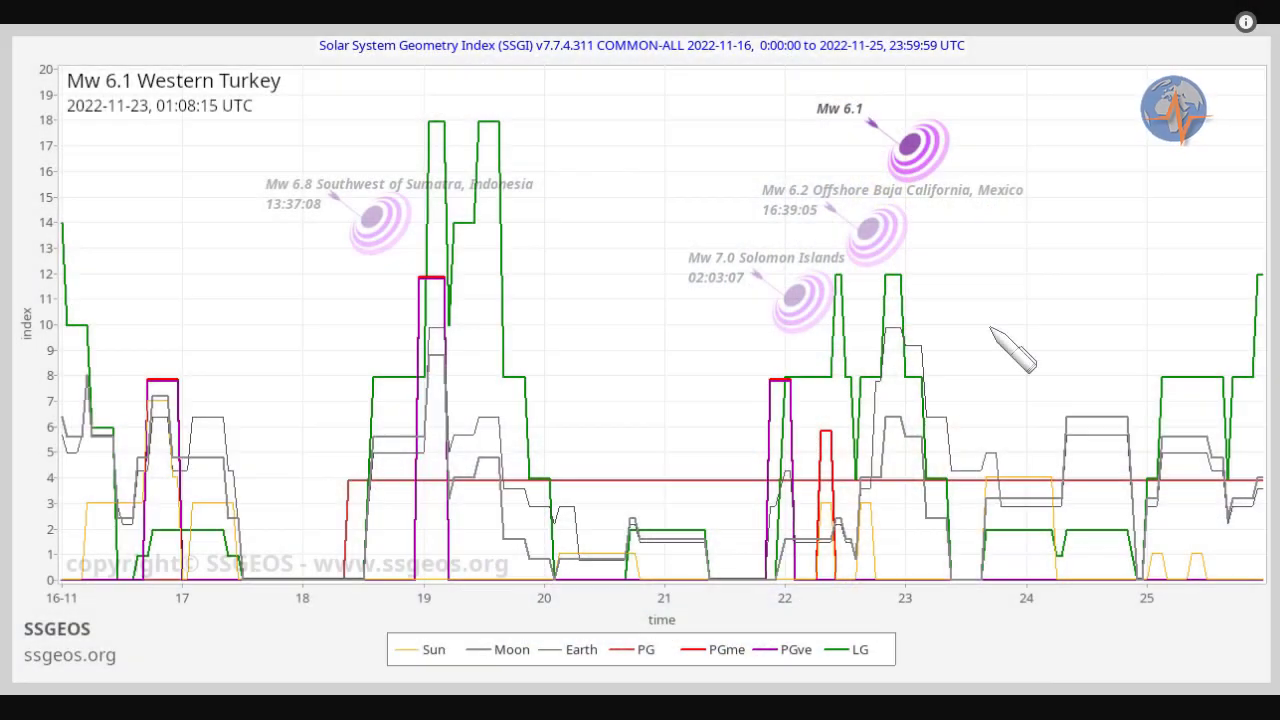
mouse_move(915, 150)
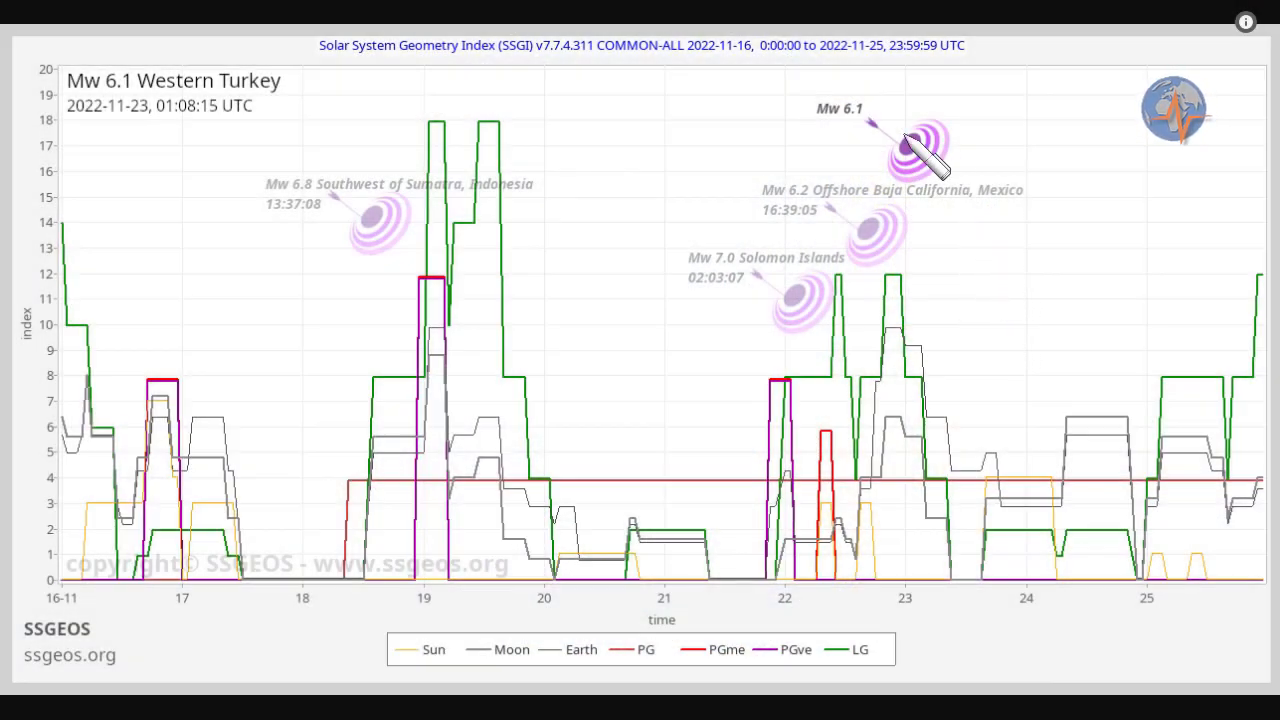
mouse_move(890, 305)
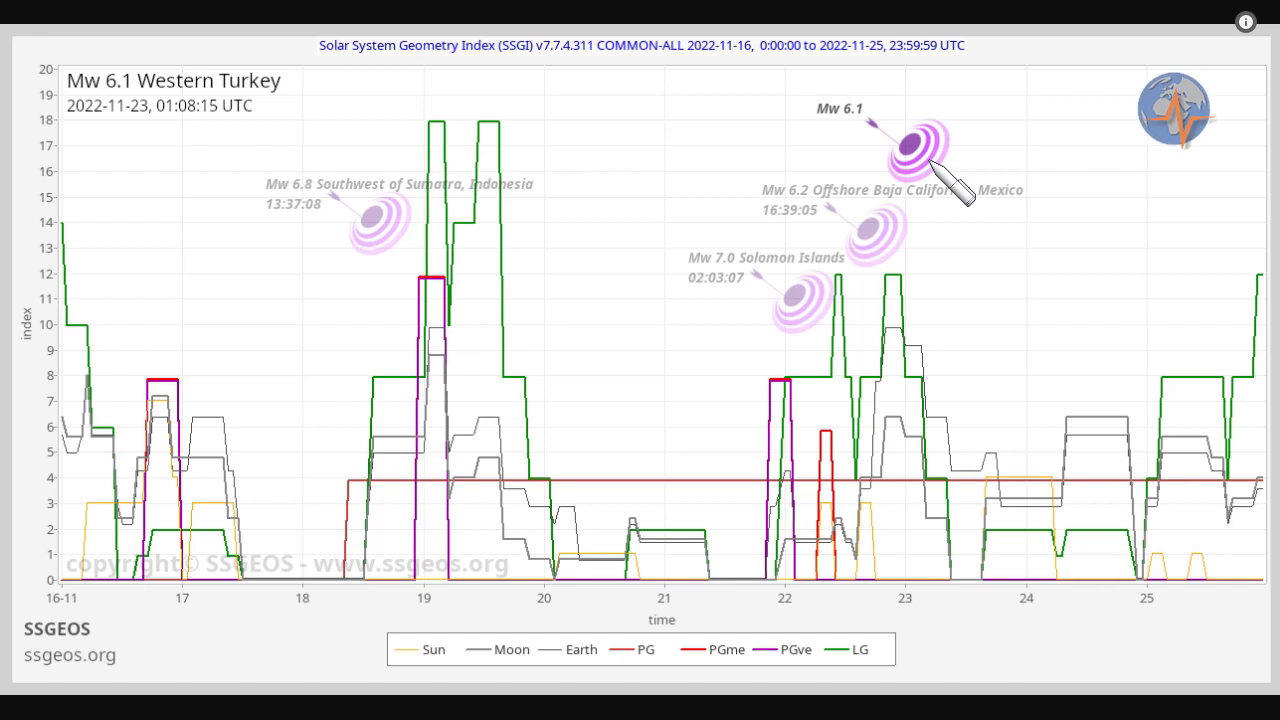
mouse_move(1260, 290)
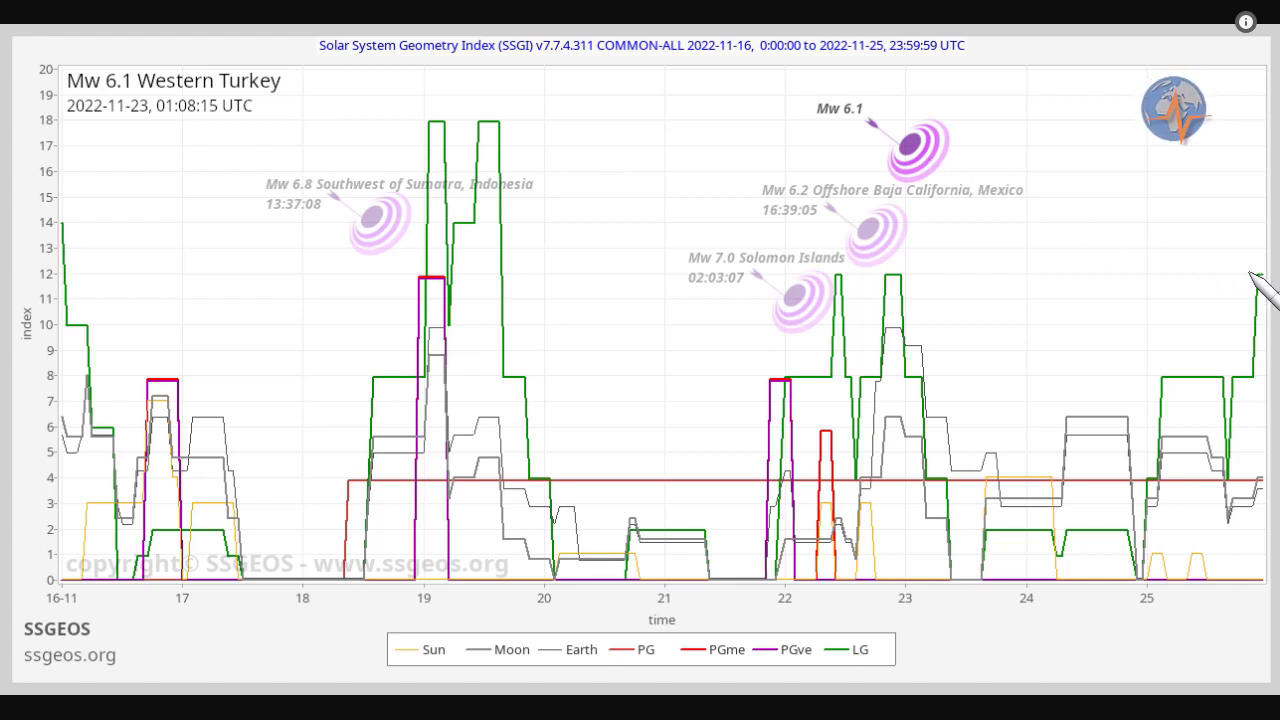
mouse_move(810, 430)
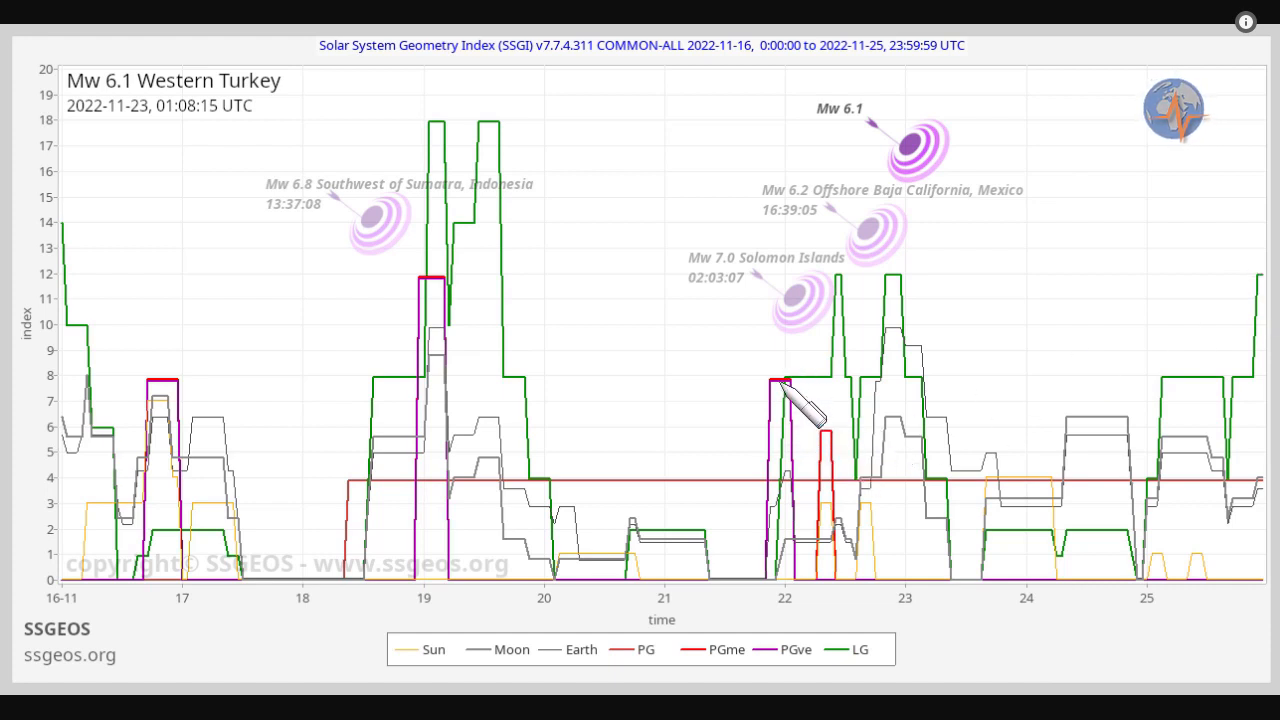
mouse_move(870, 470)
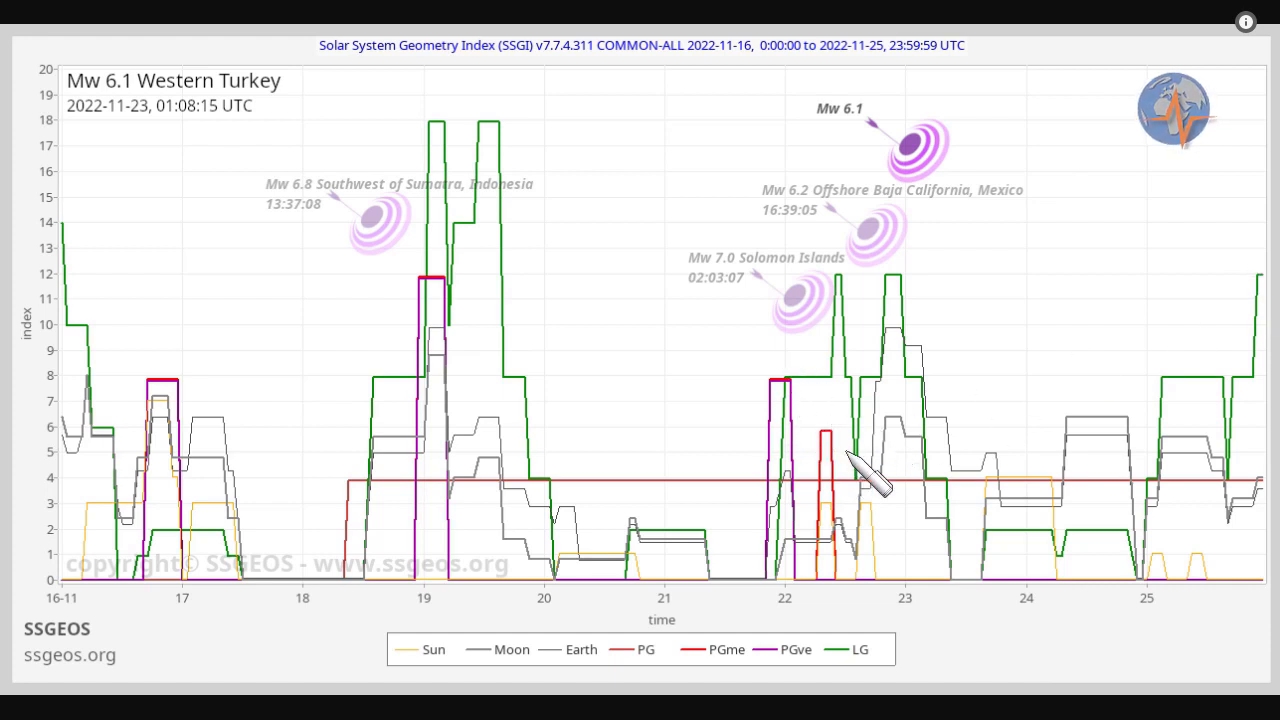
mouse_move(940, 320)
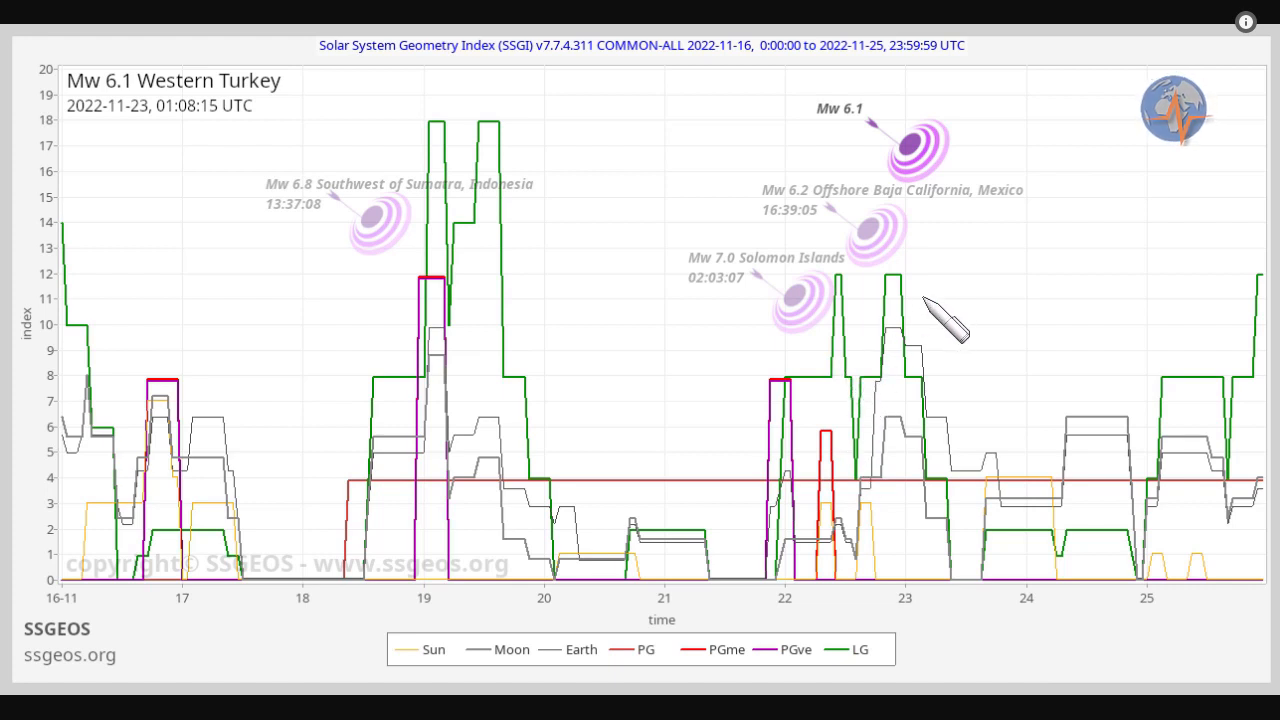
mouse_move(820, 310)
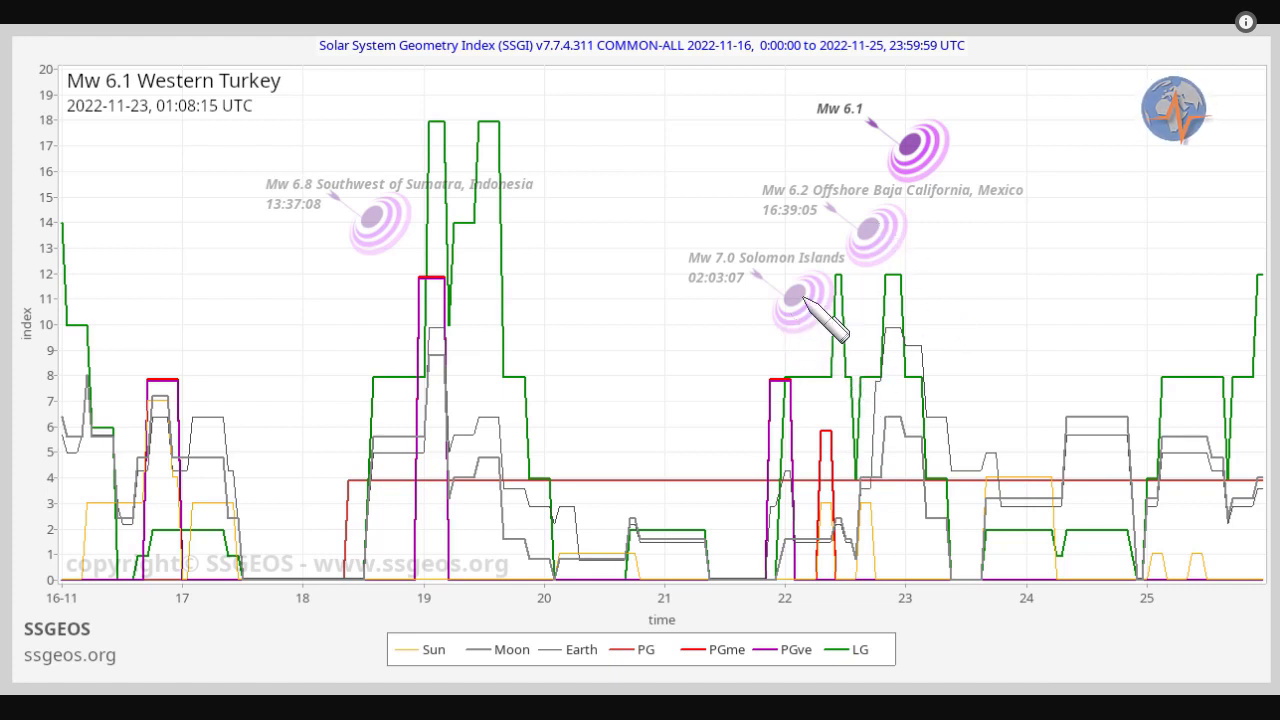
mouse_move(895, 250)
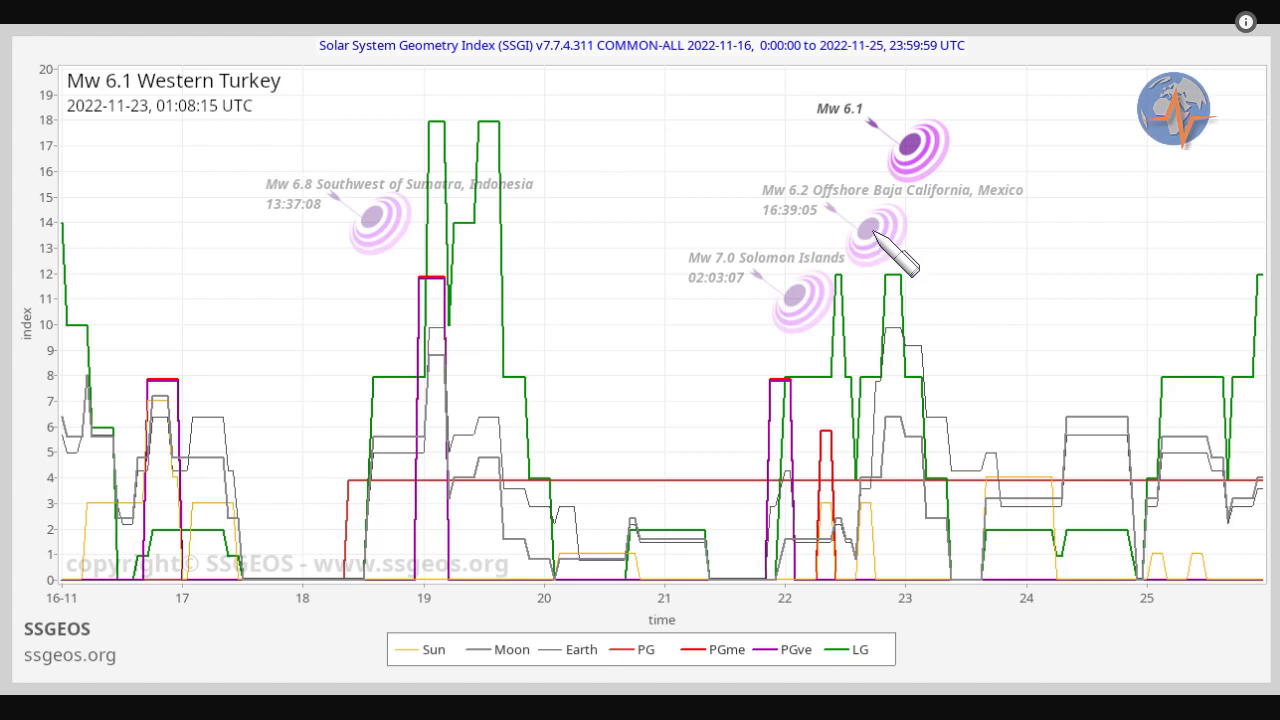
mouse_move(155, 130)
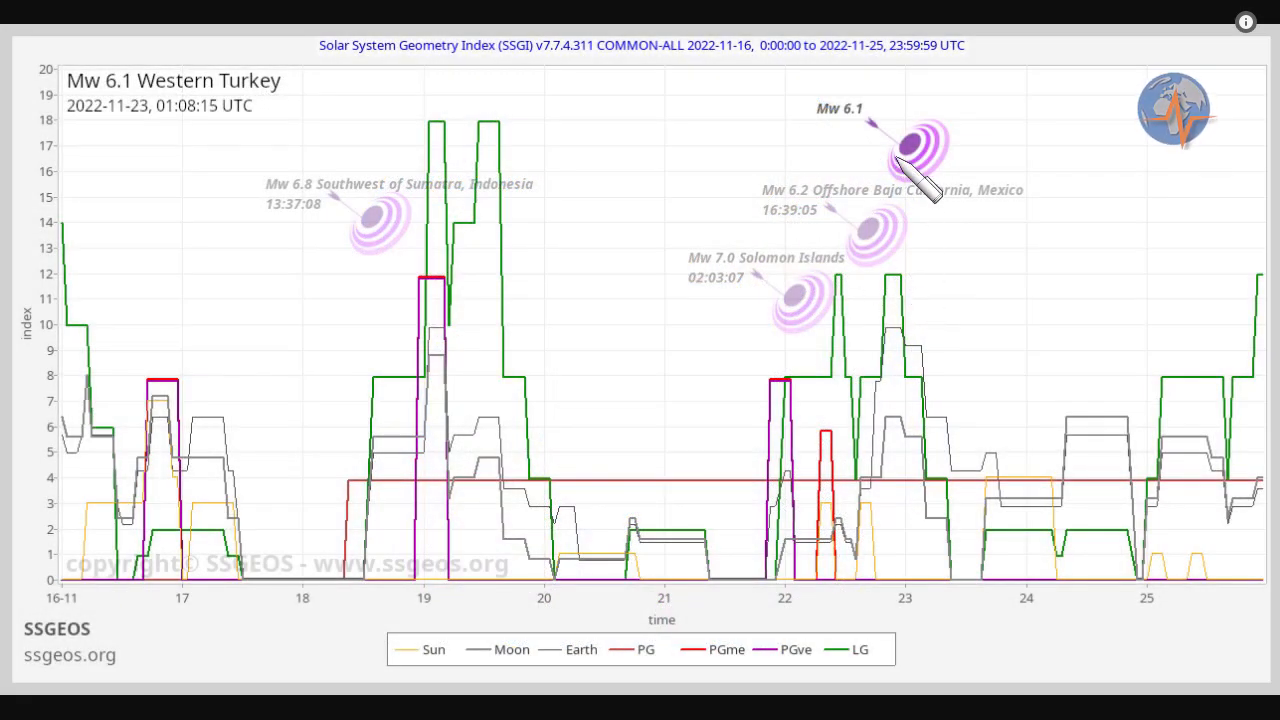
mouse_move(900, 310)
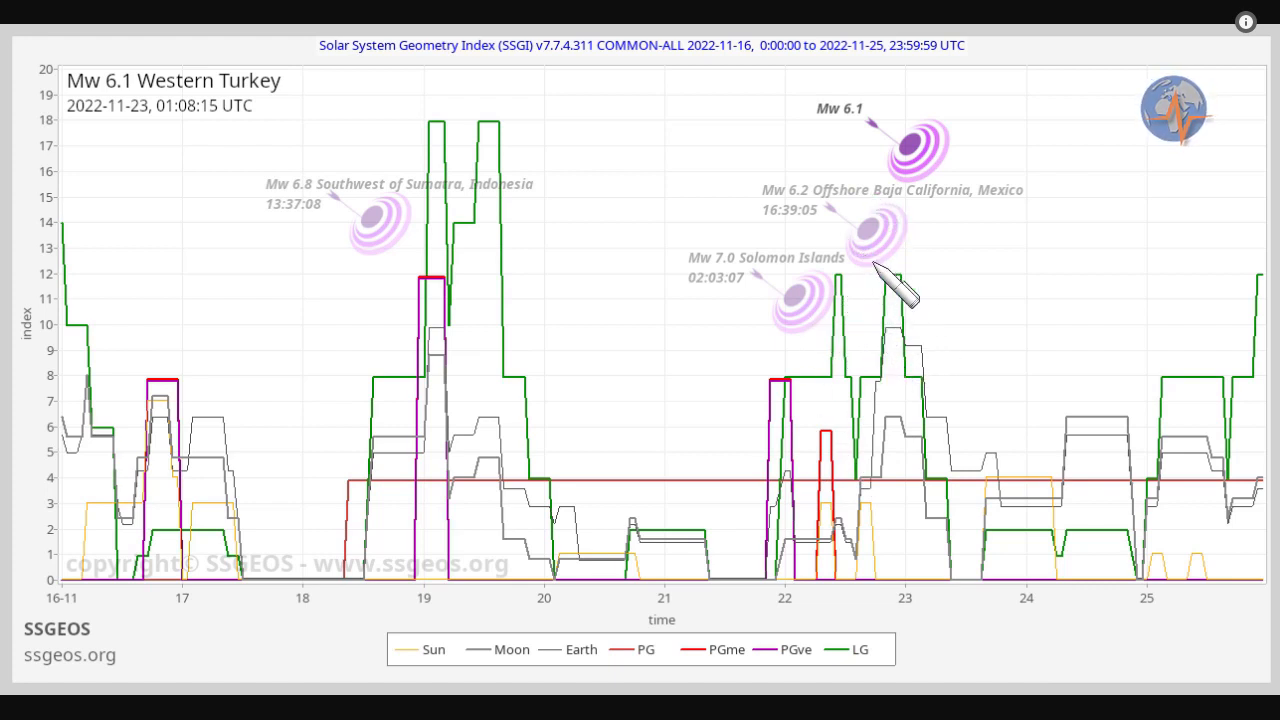
mouse_move(890, 130)
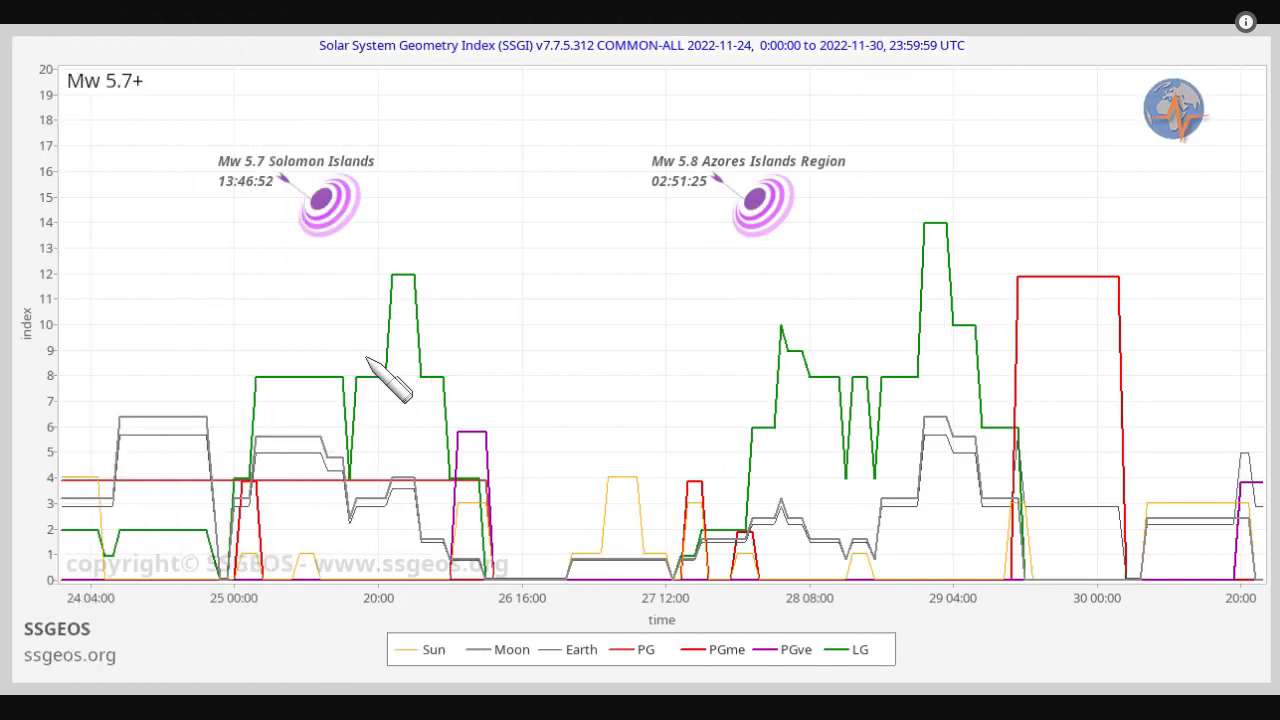
mouse_move(760, 270)
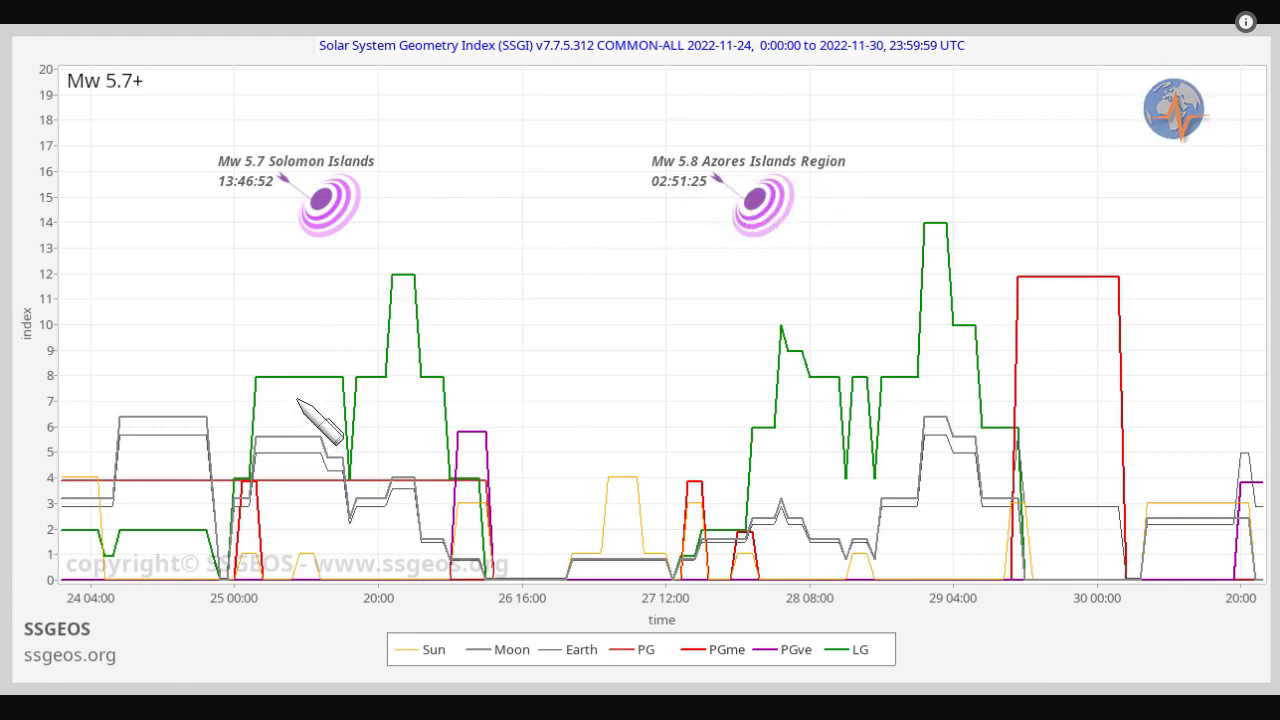
mouse_move(270, 510)
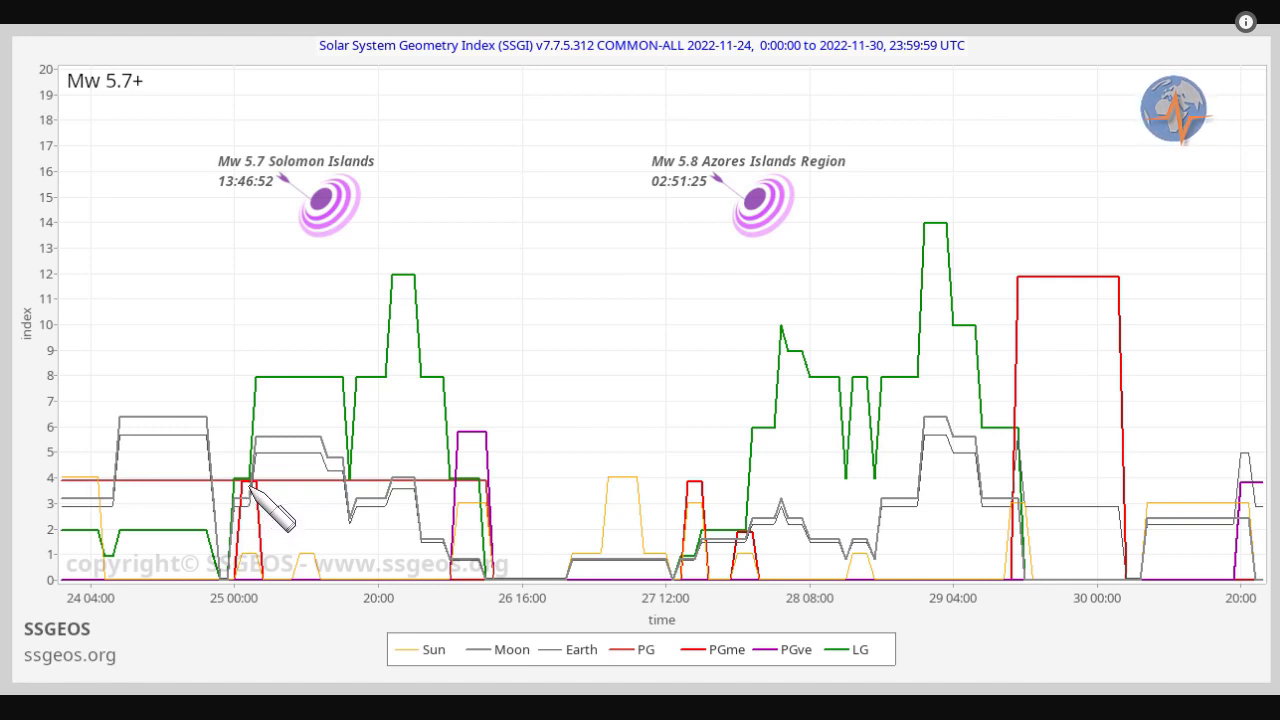
mouse_move(665, 525)
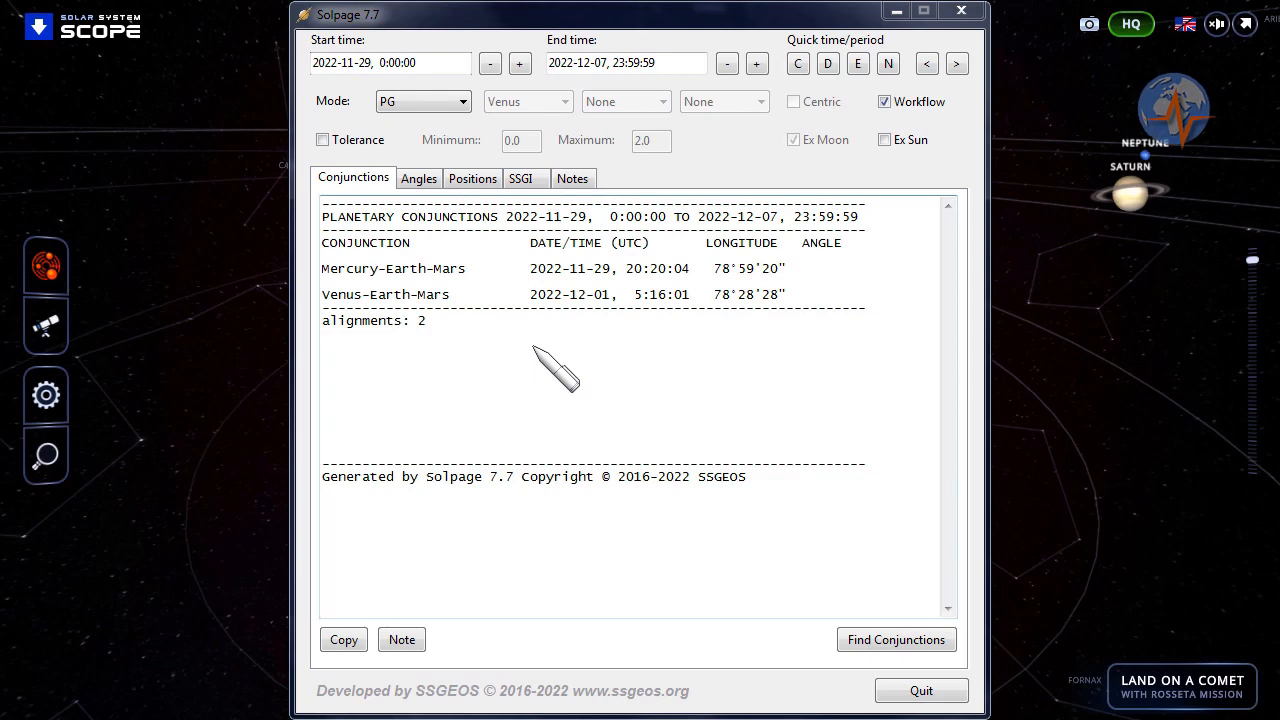
mouse_move(470, 290)
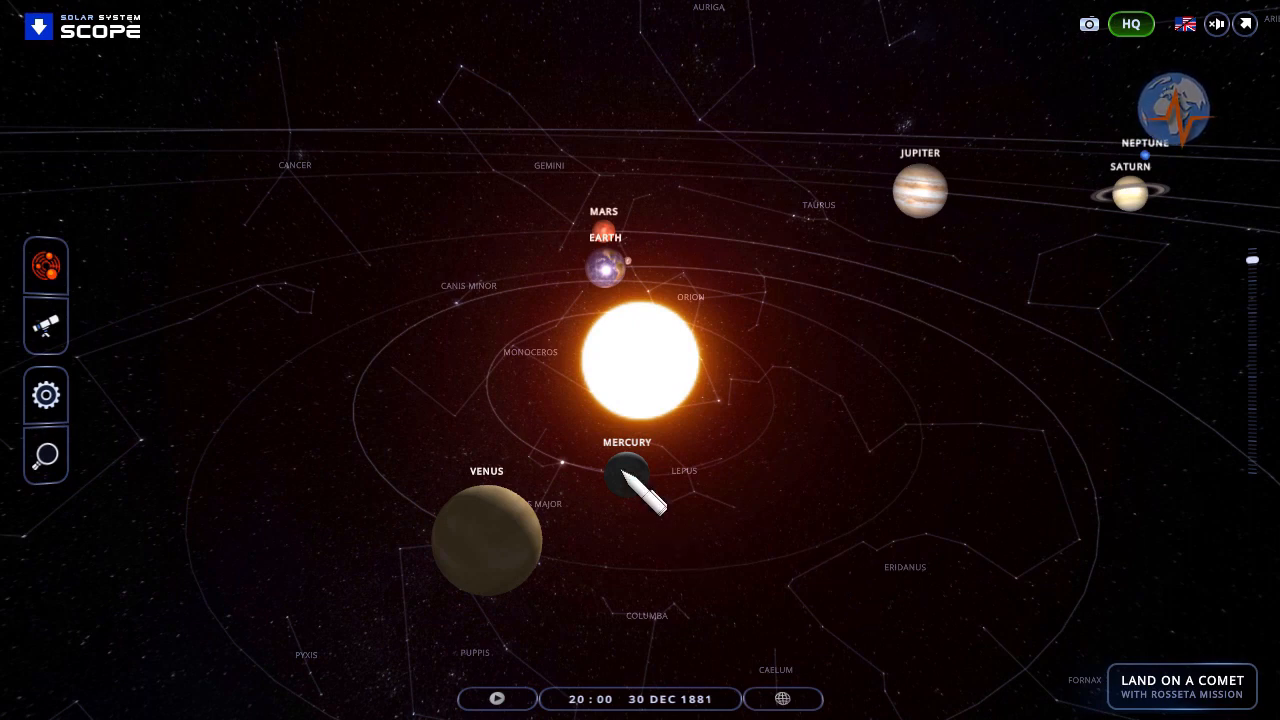
mouse_move(635, 535)
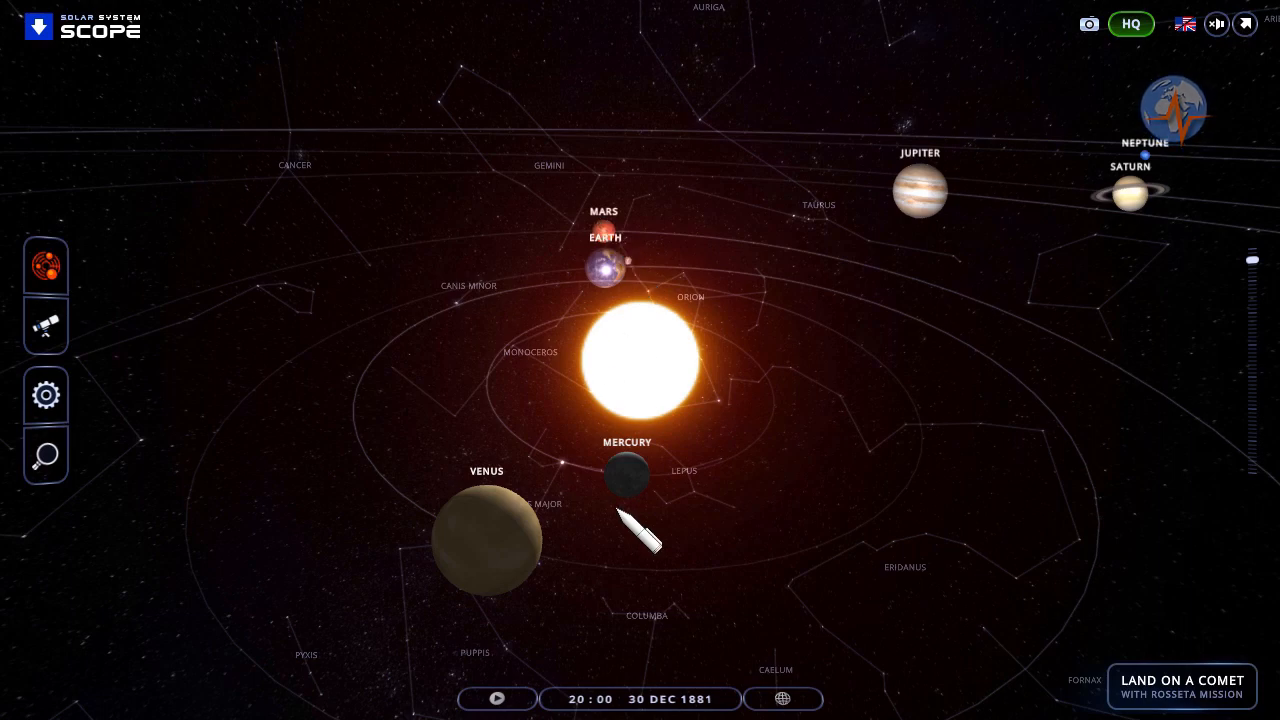
mouse_move(530, 560)
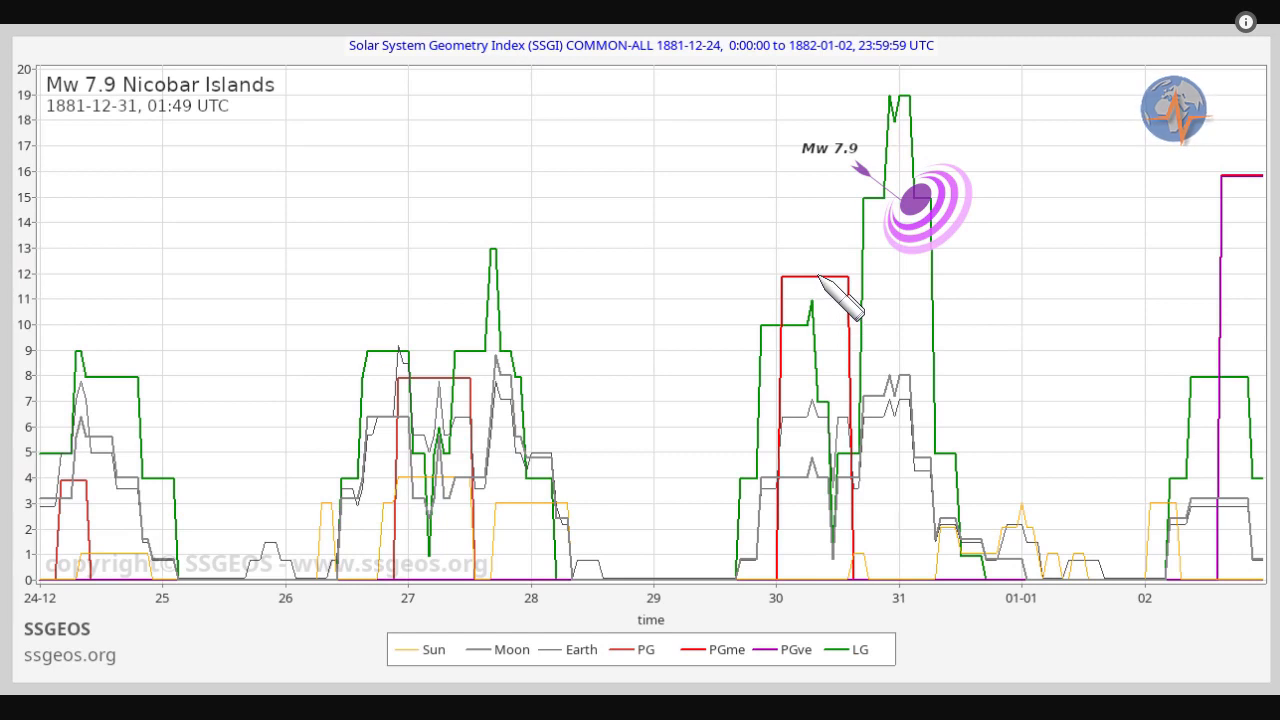
mouse_move(920, 230)
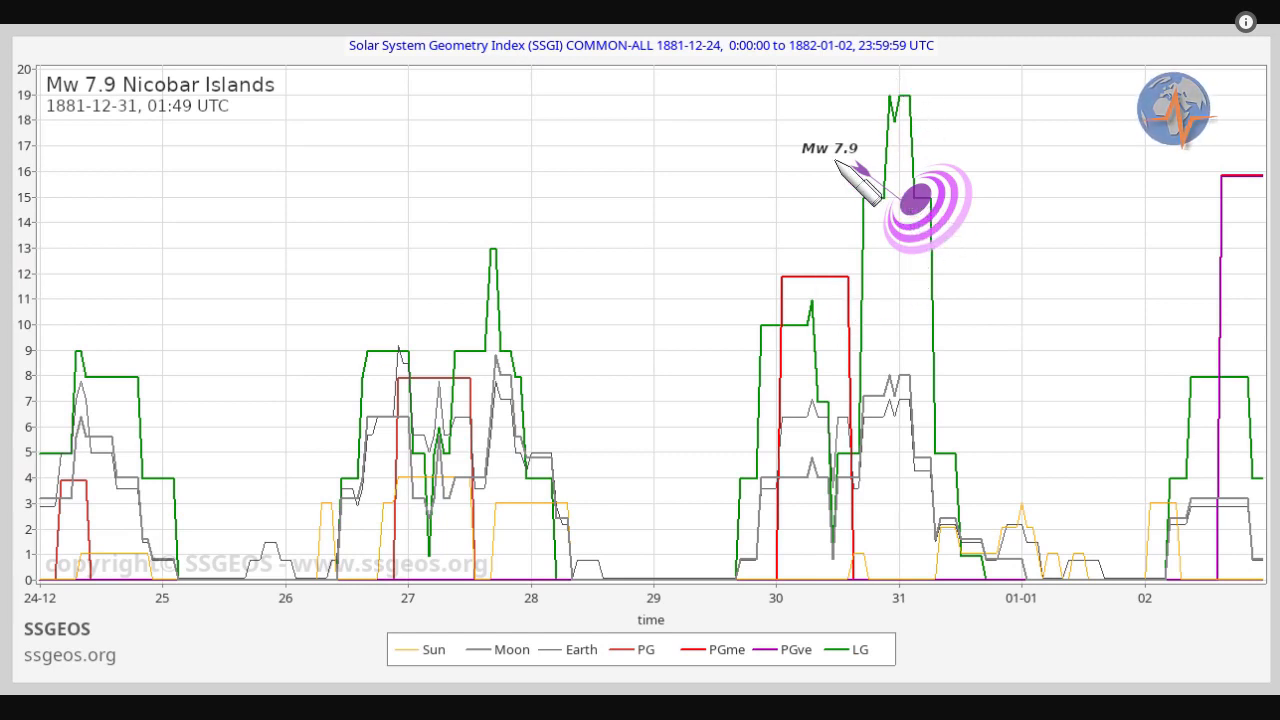
mouse_move(215, 165)
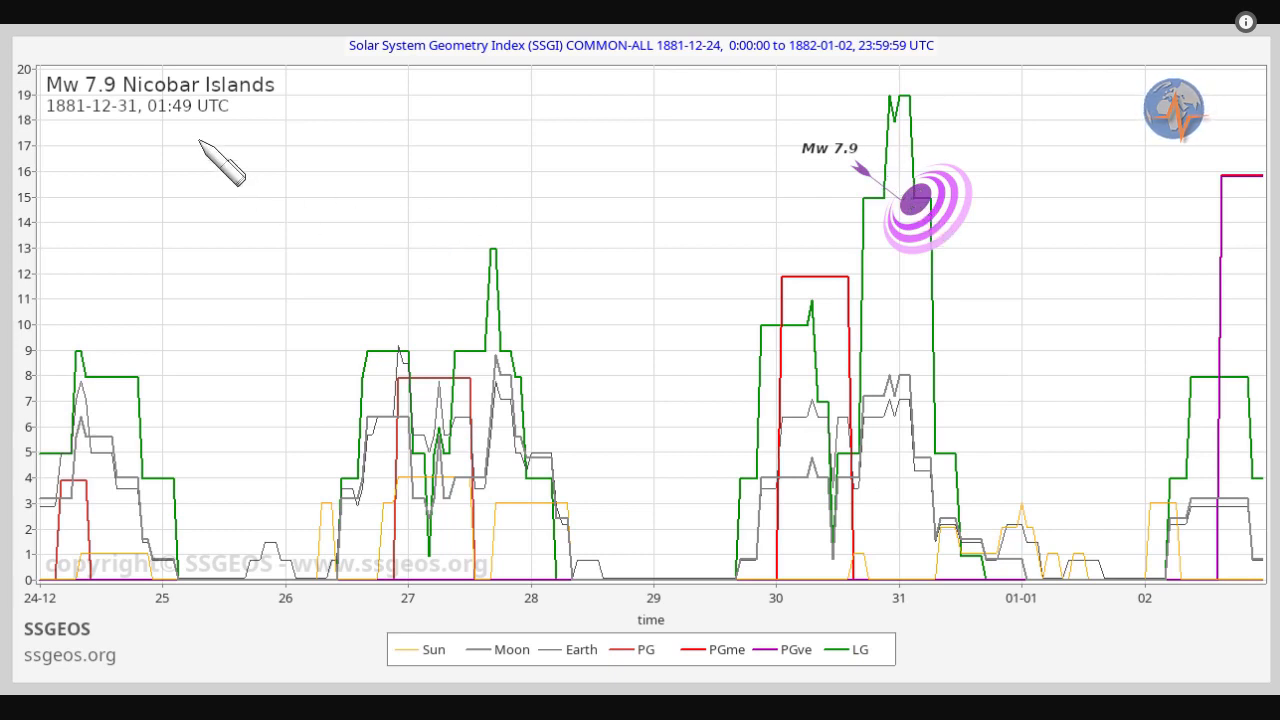
mouse_move(1075, 335)
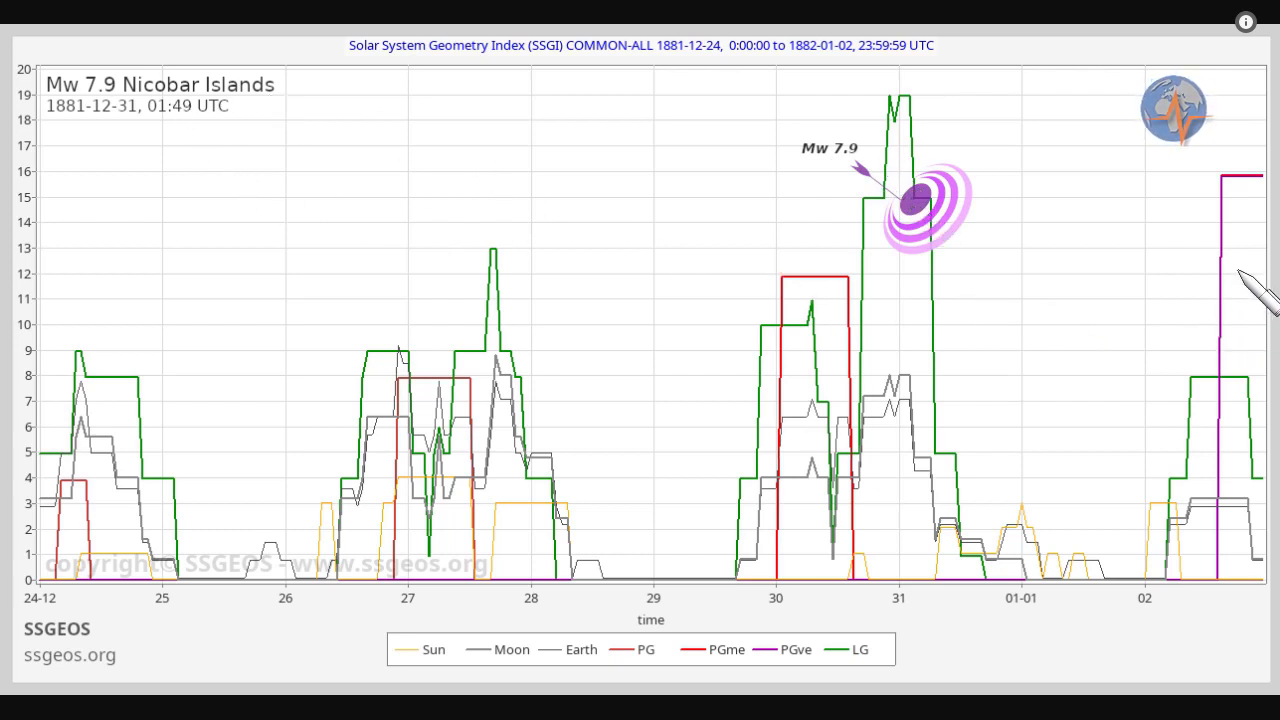
mouse_move(1245, 315)
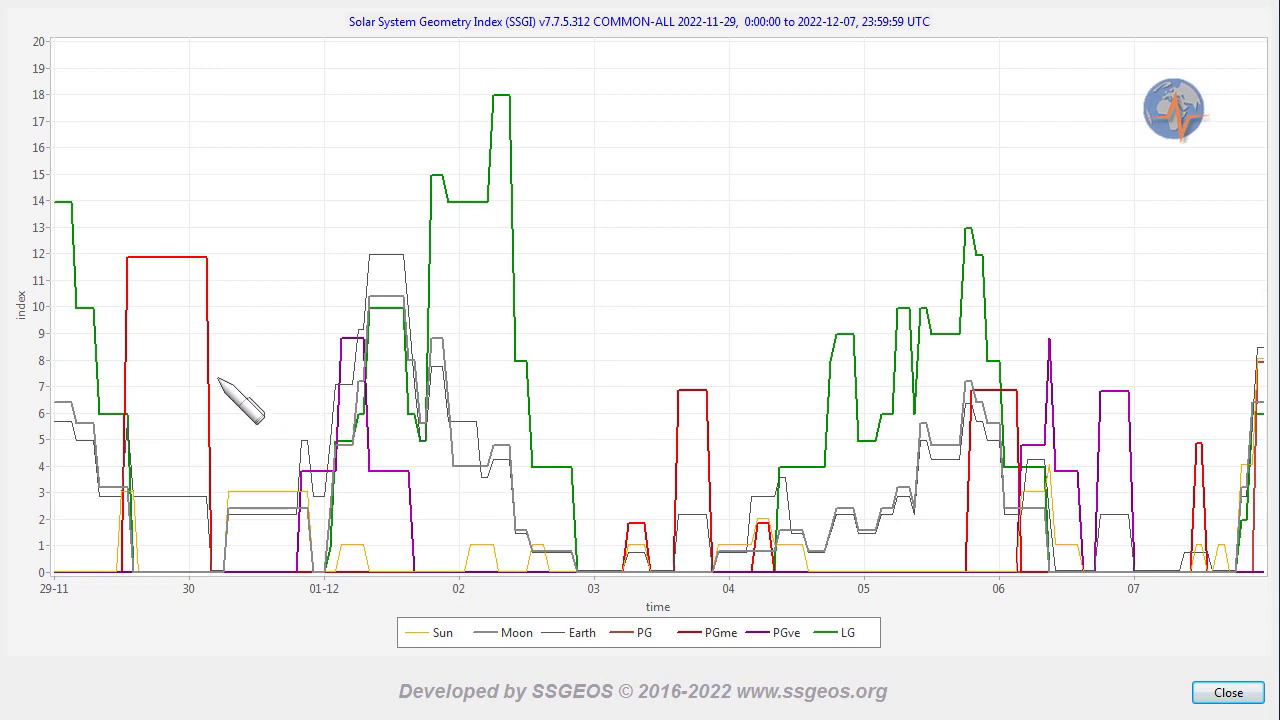
mouse_move(178, 315)
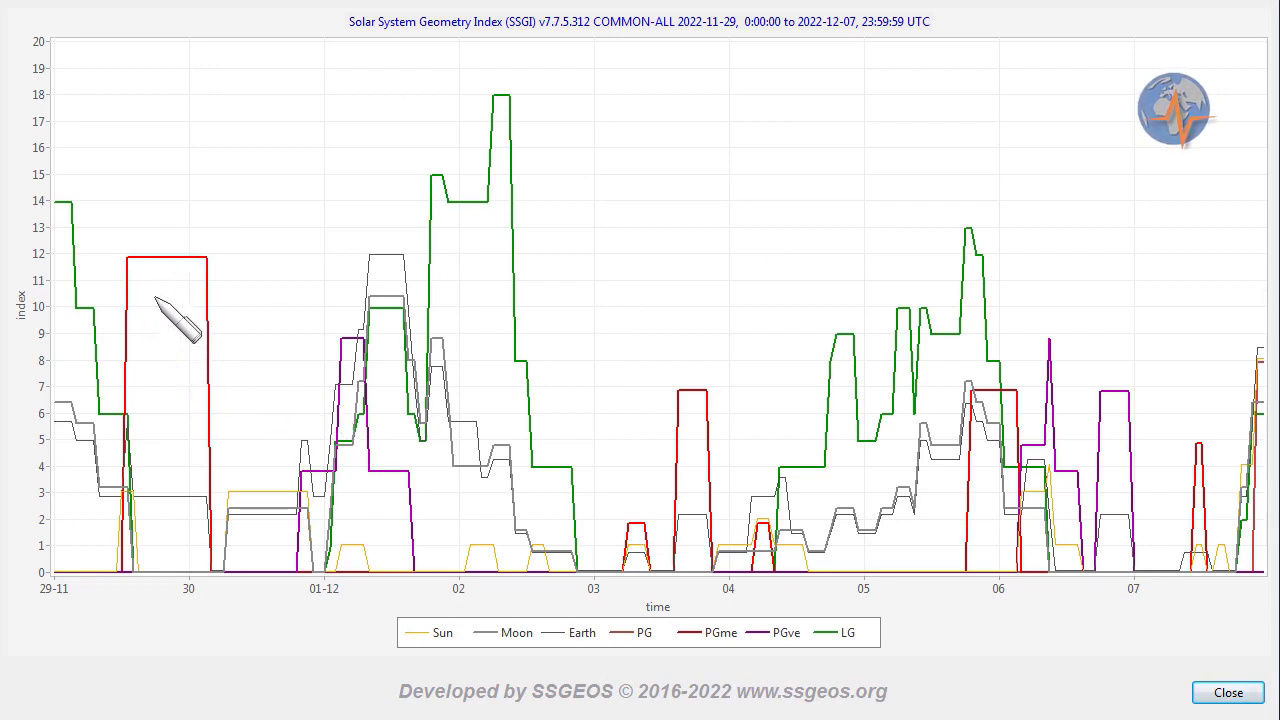
mouse_move(180, 290)
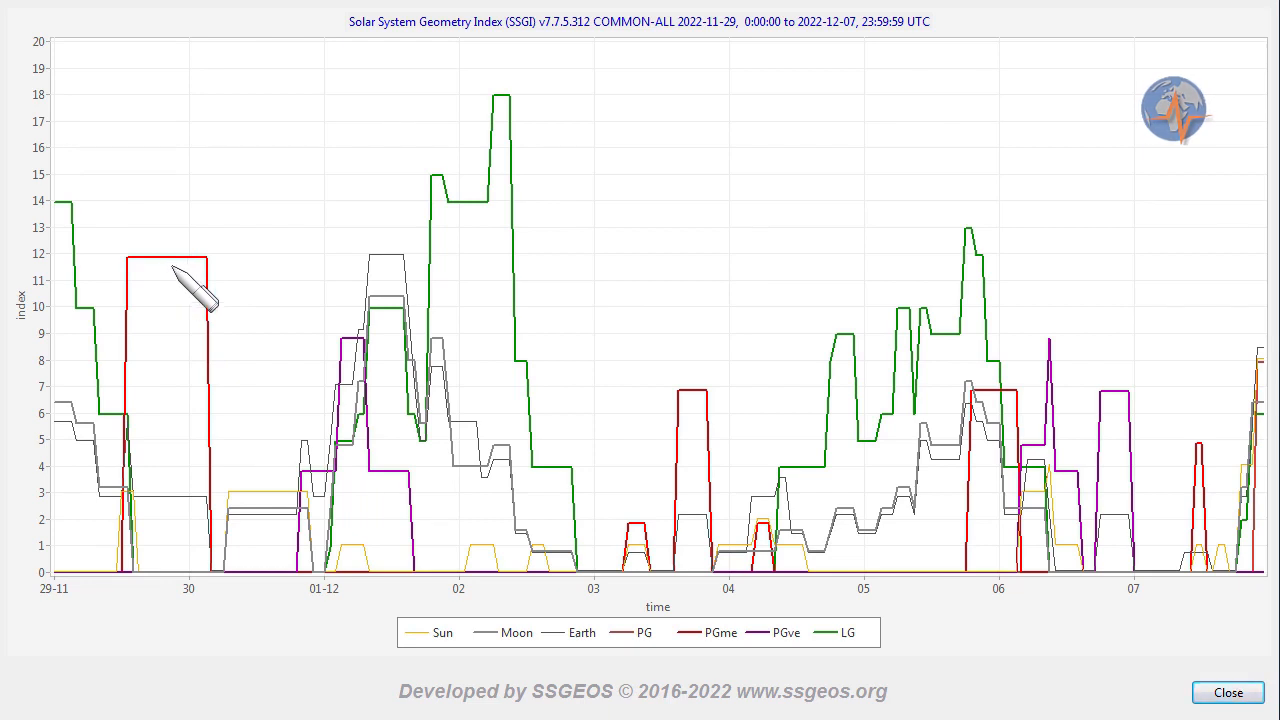
mouse_move(370, 375)
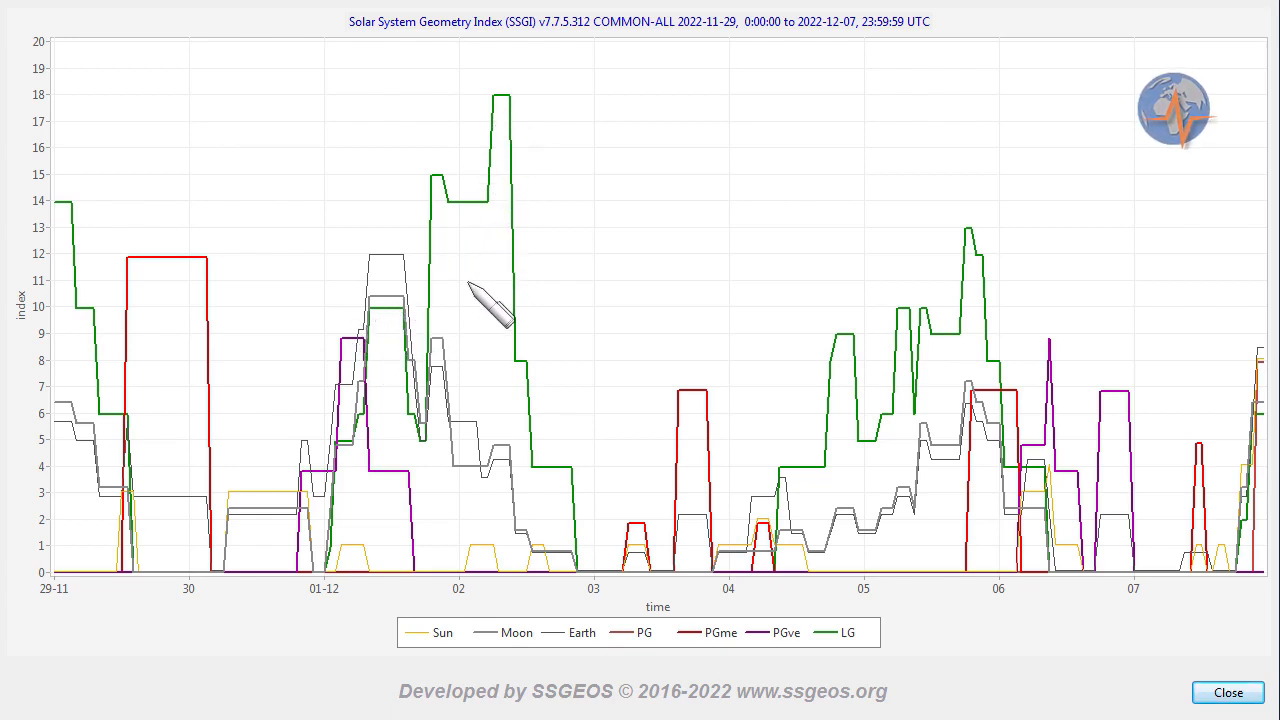
mouse_move(480, 335)
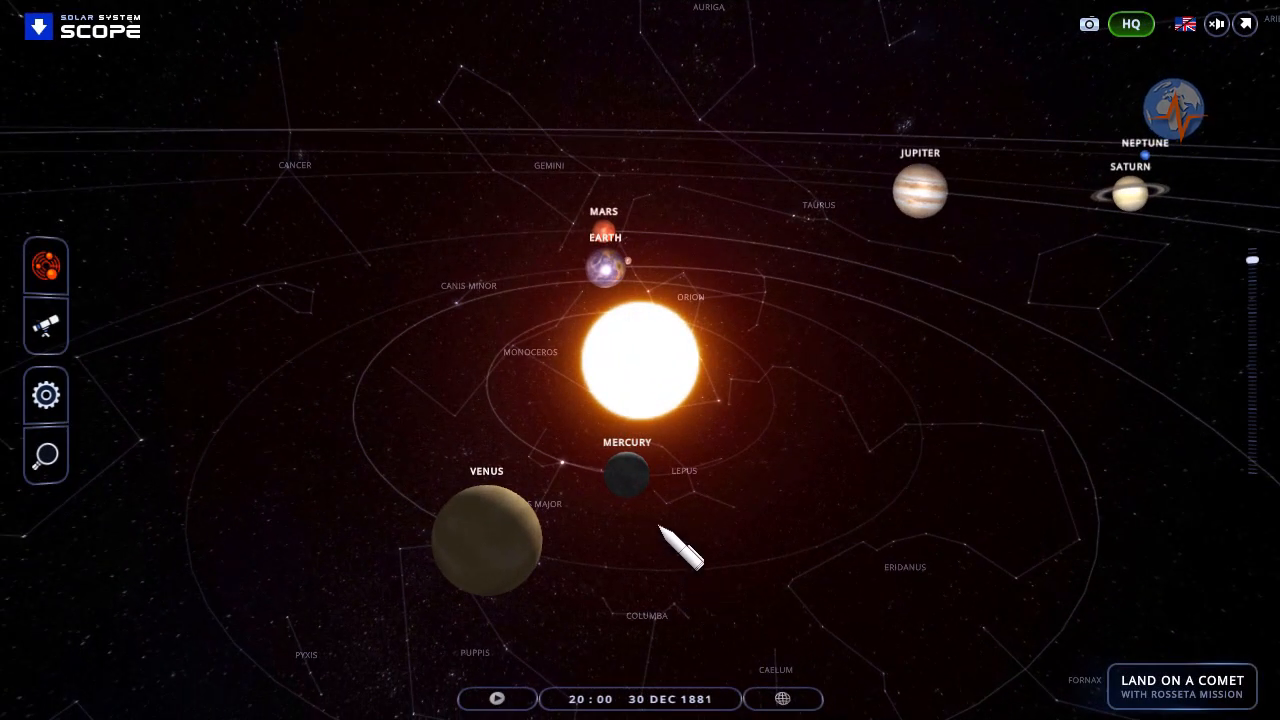
mouse_move(645, 640)
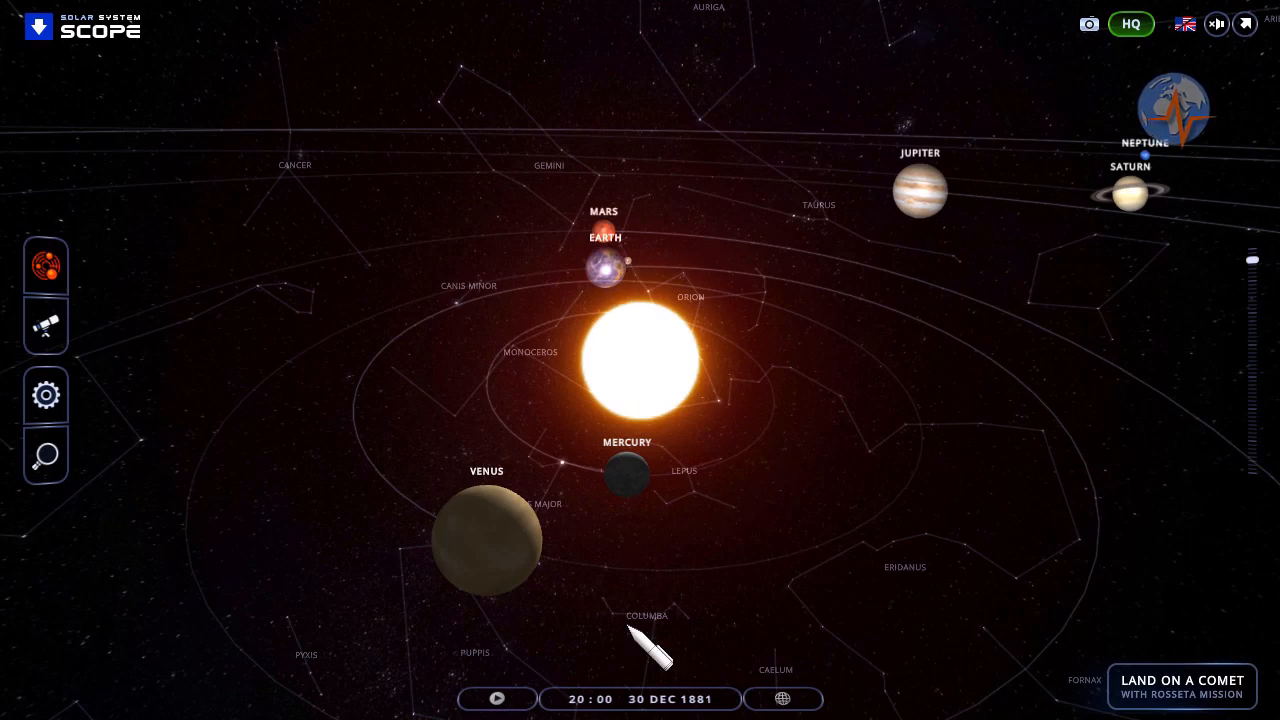
Orbit the 30 December 1881 solar system view to look from above
drag(650, 640, 990, 595)
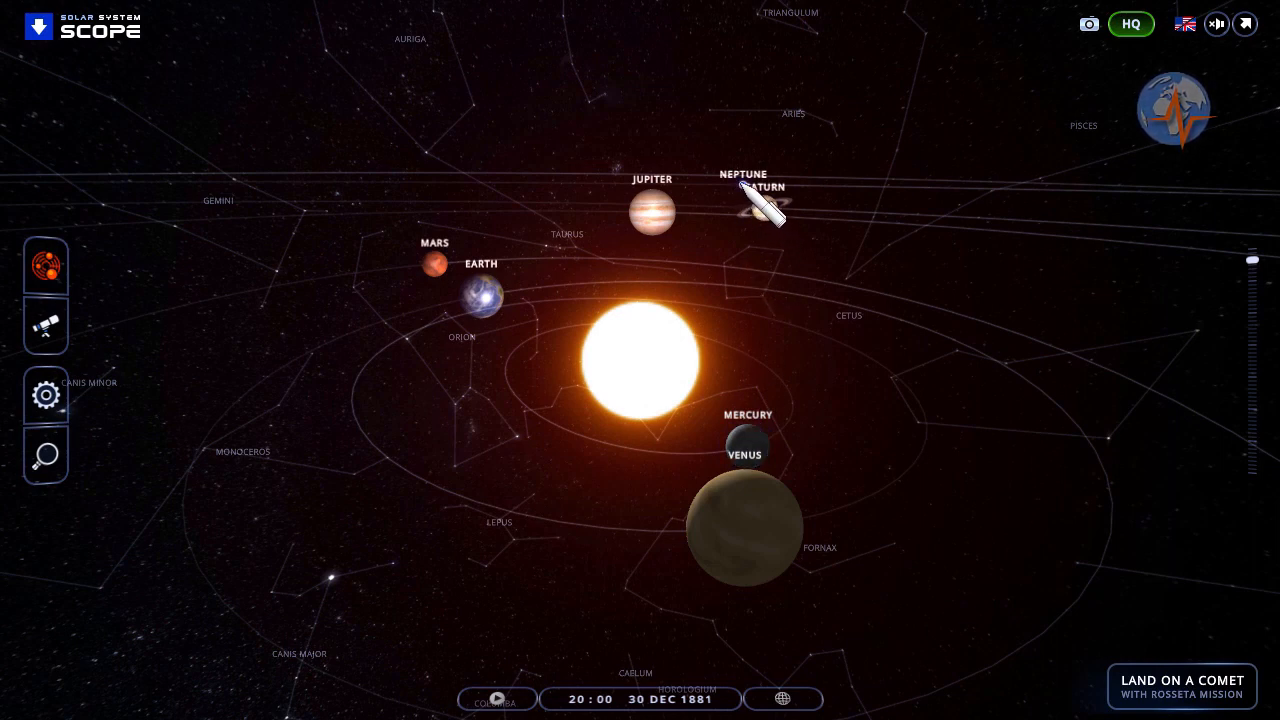
mouse_move(750, 250)
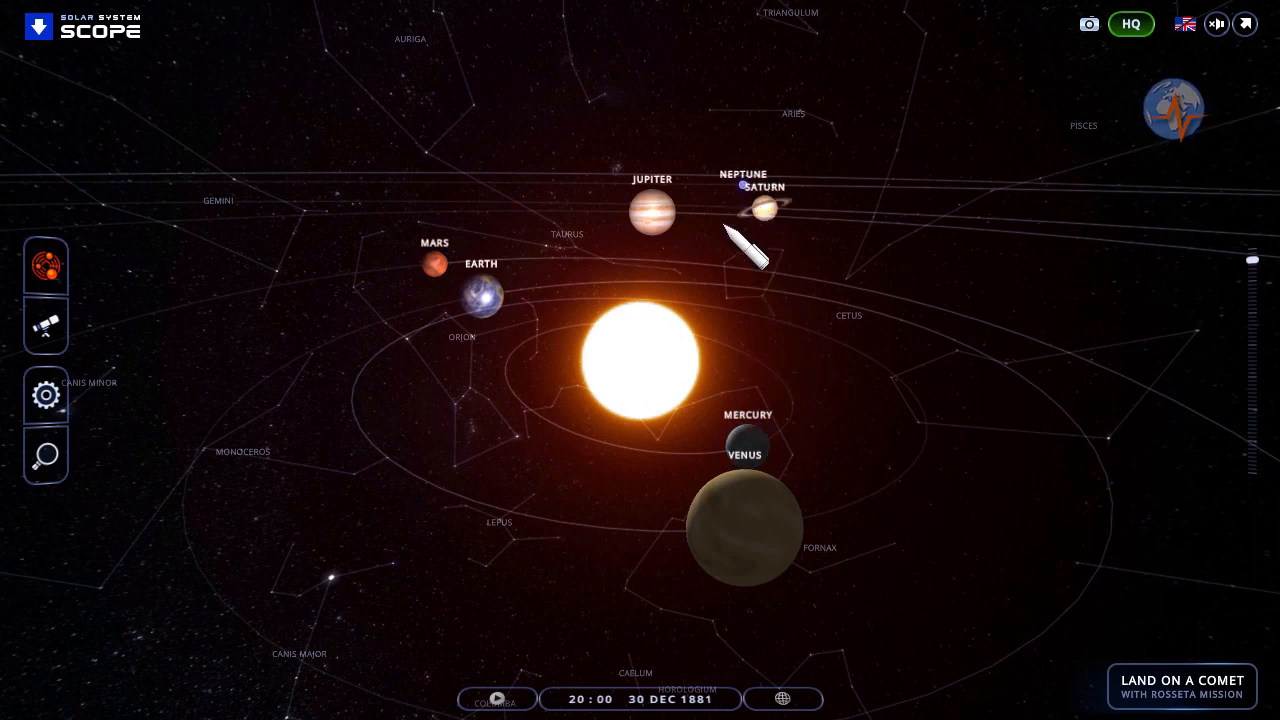
mouse_move(785, 370)
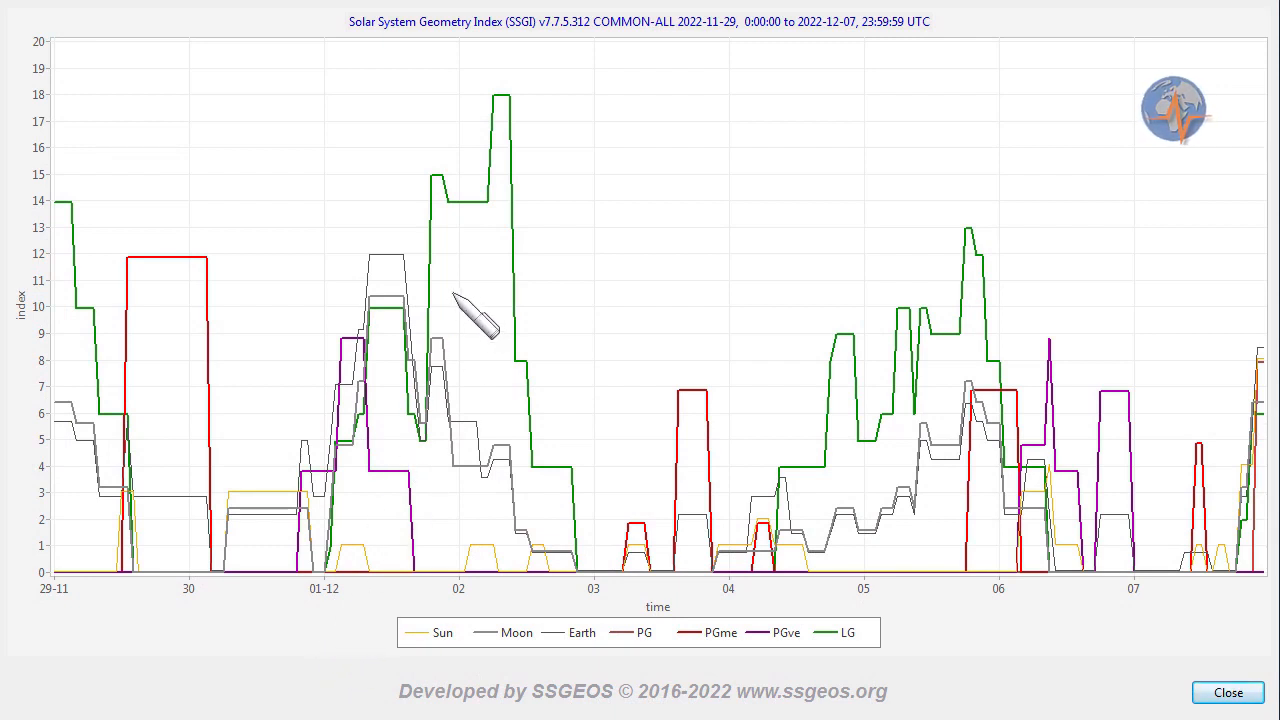
mouse_move(240, 325)
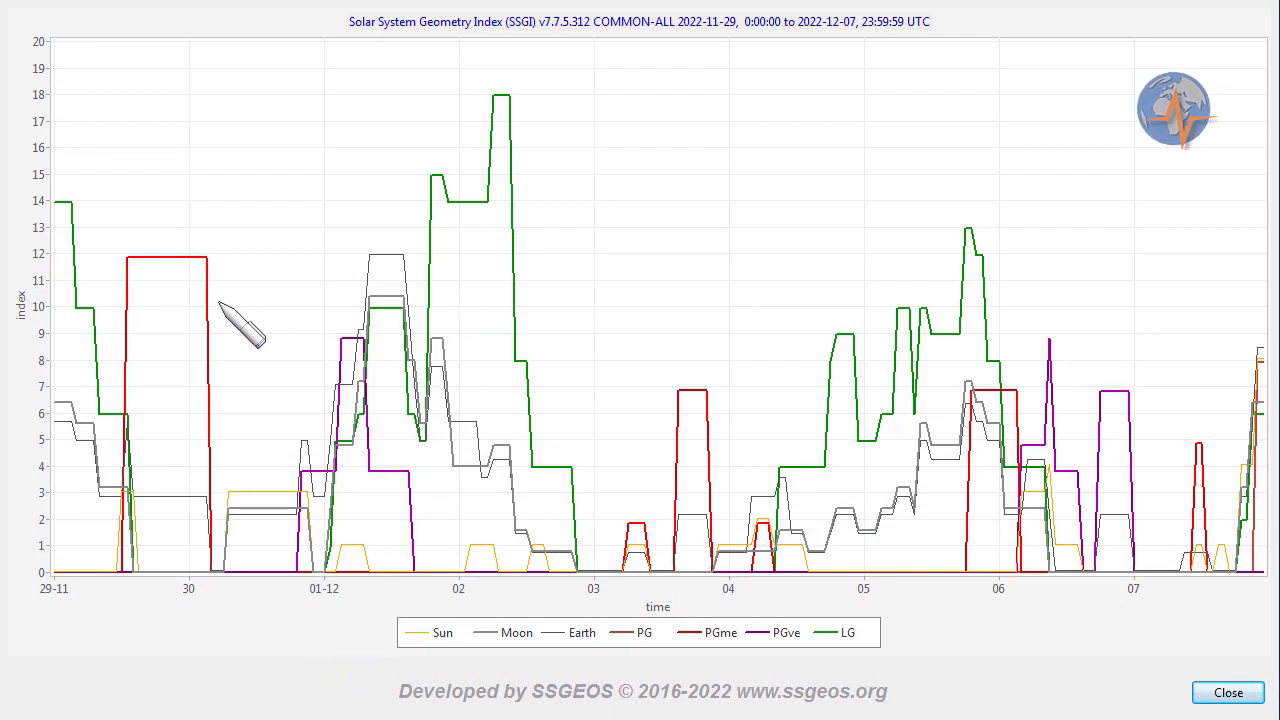
mouse_move(185, 285)
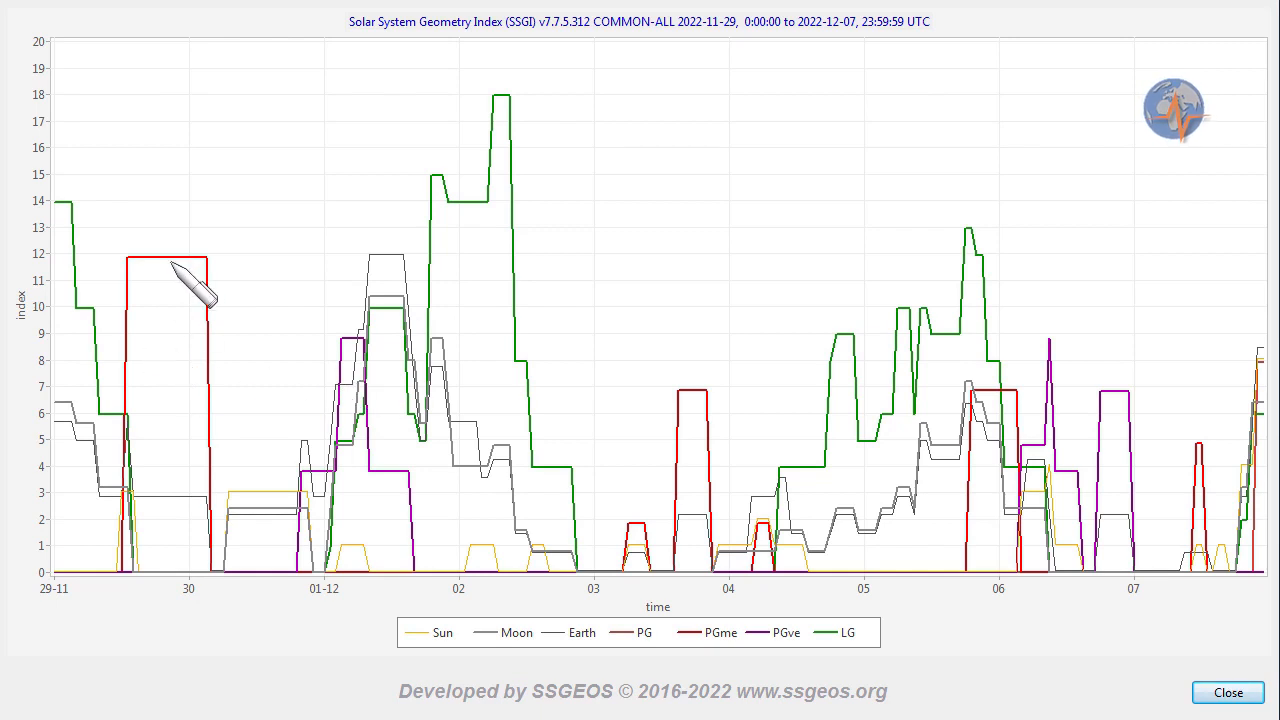
mouse_move(360, 380)
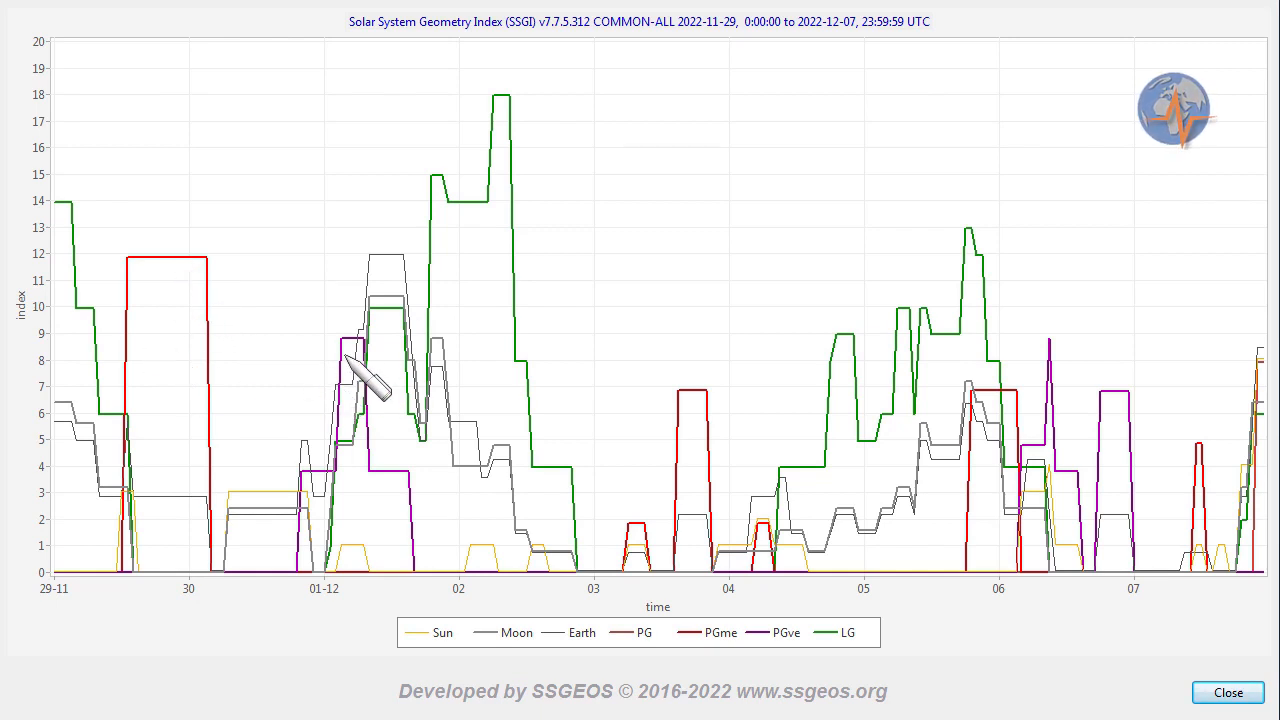
mouse_move(465, 300)
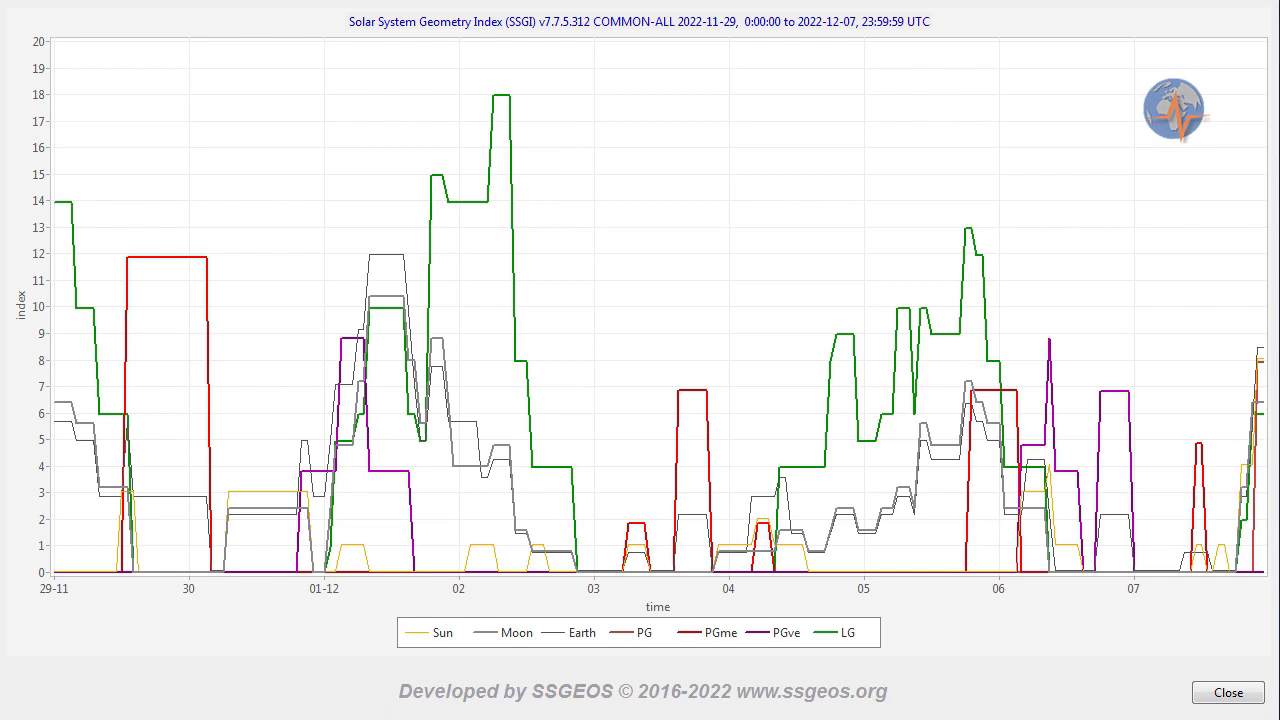
mouse_move(440, 180)
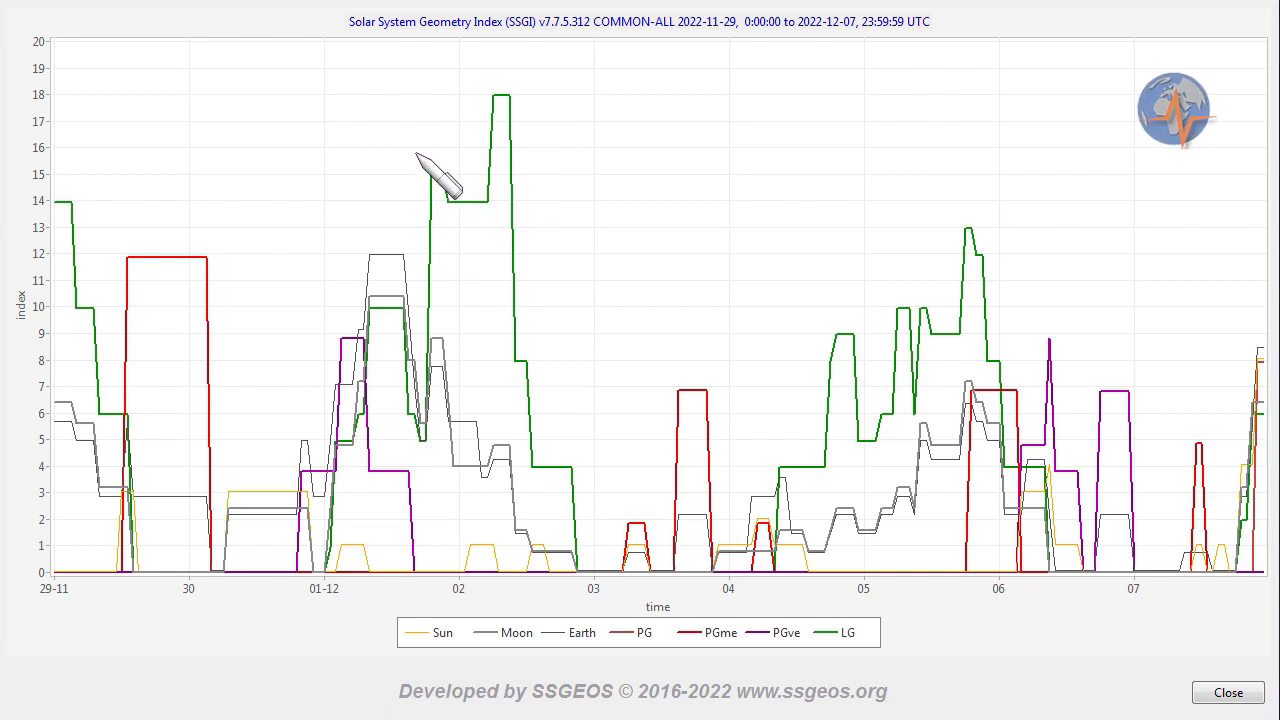
mouse_move(570, 210)
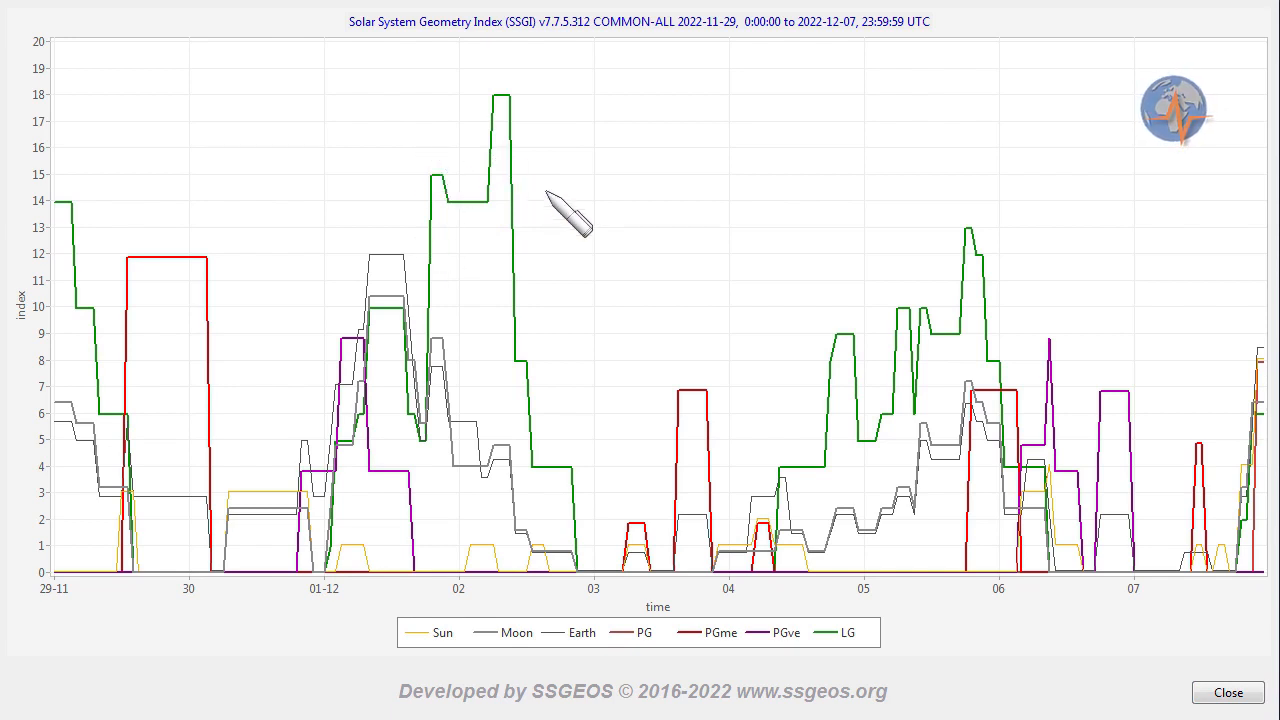
mouse_move(635, 175)
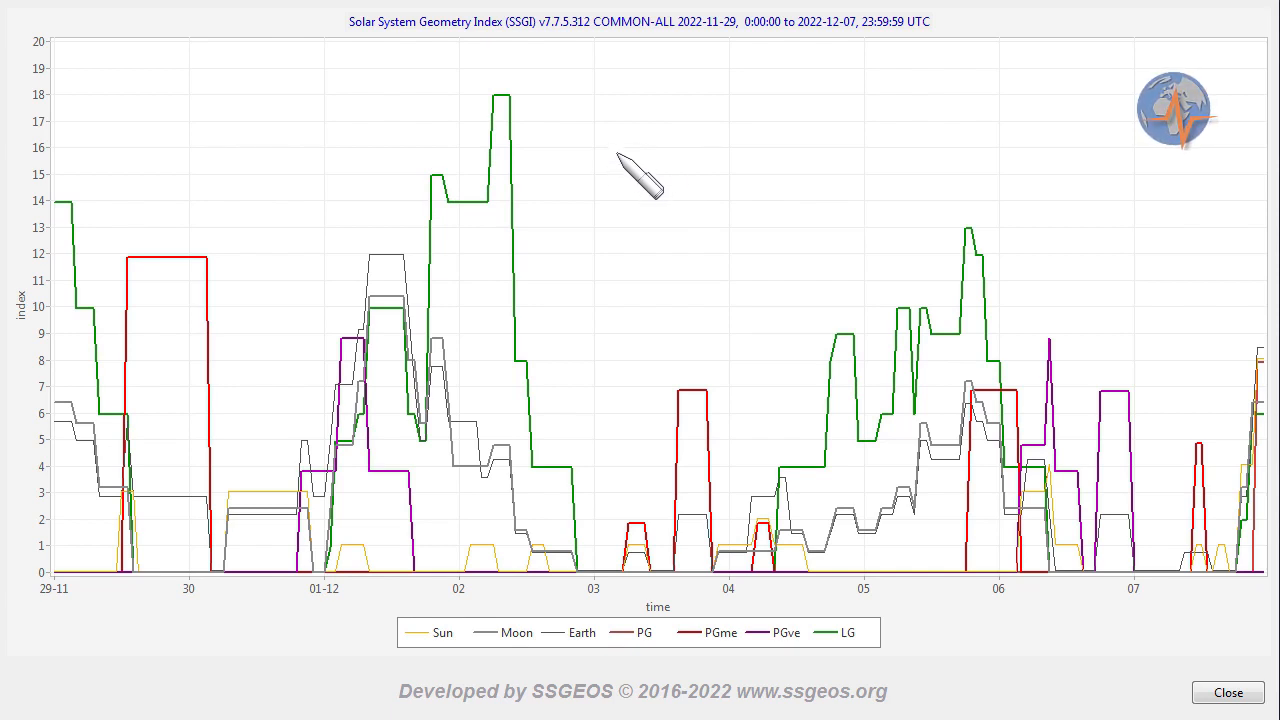
mouse_move(430, 295)
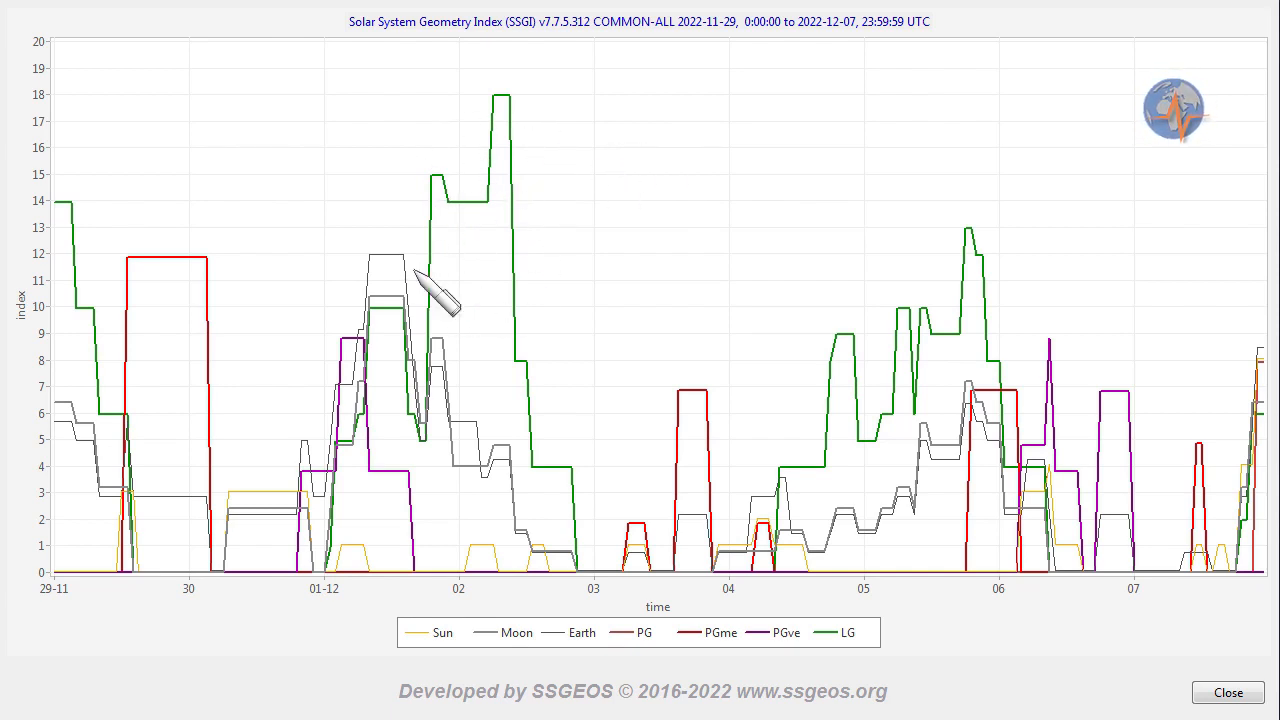
mouse_move(515, 290)
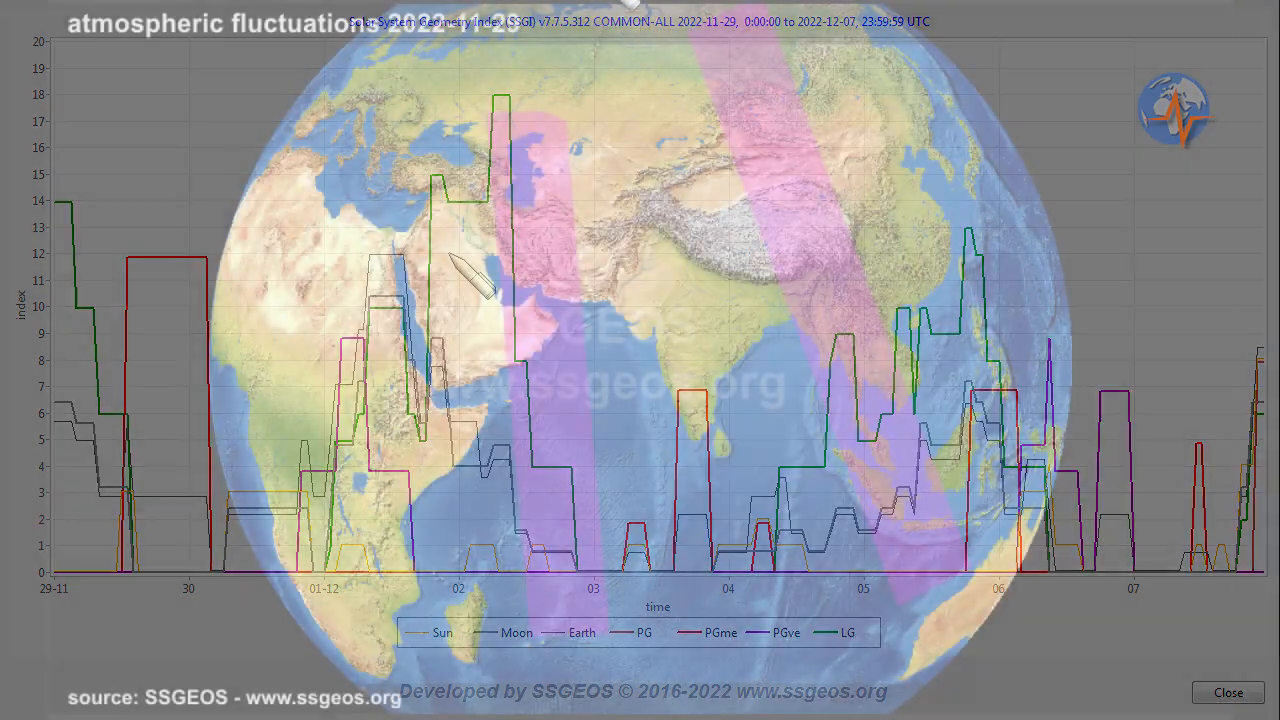
Open the 2022-11-29 atmospheric fluctuations map image full-size
click(1227, 692)
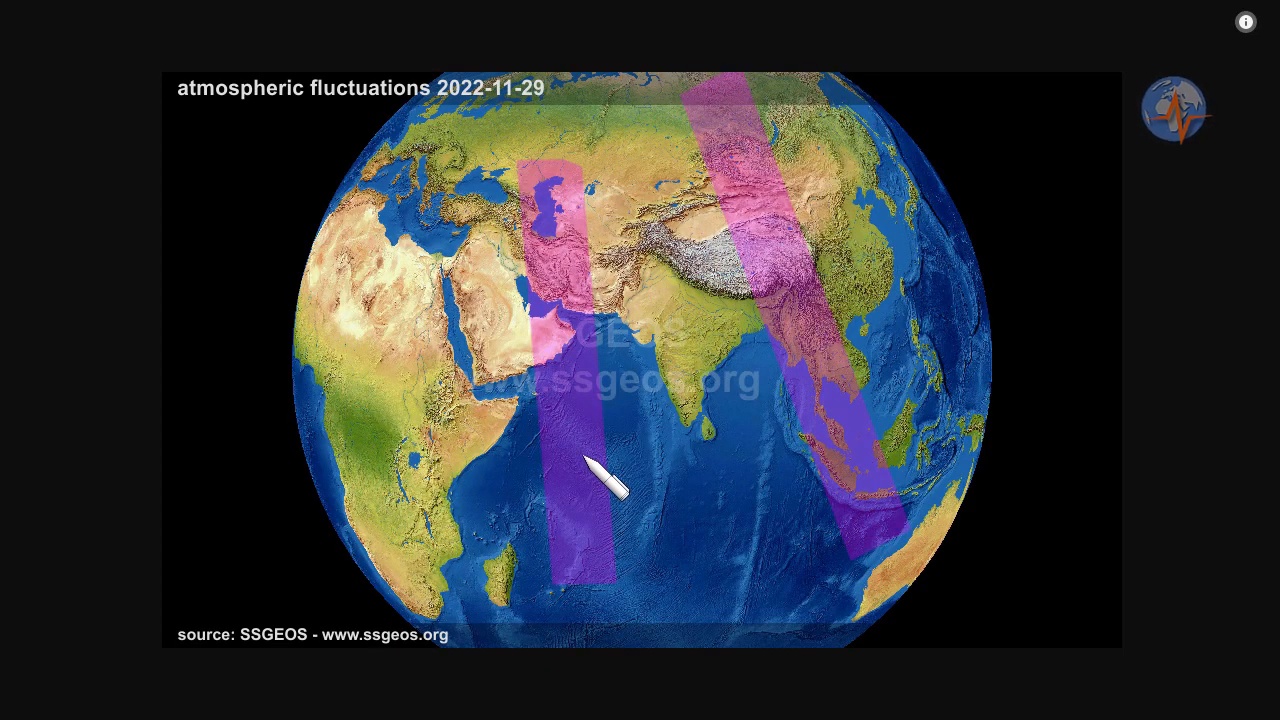
mouse_move(588, 425)
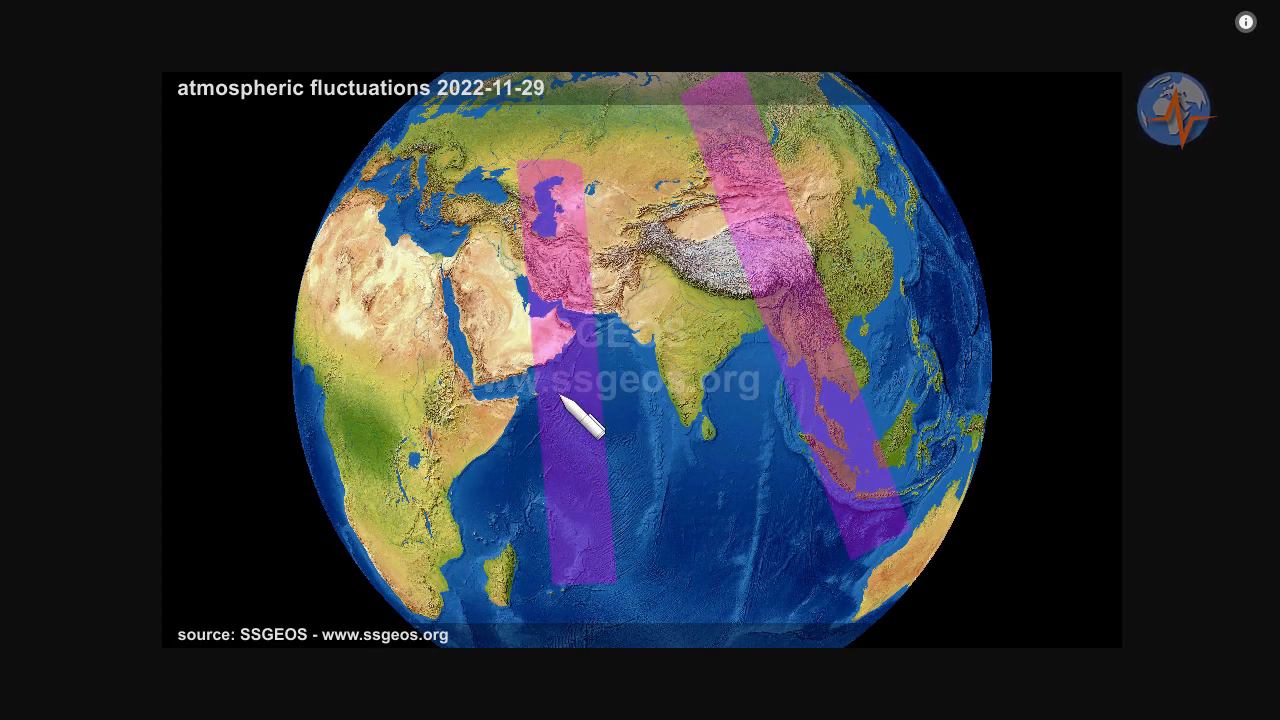
mouse_move(845, 410)
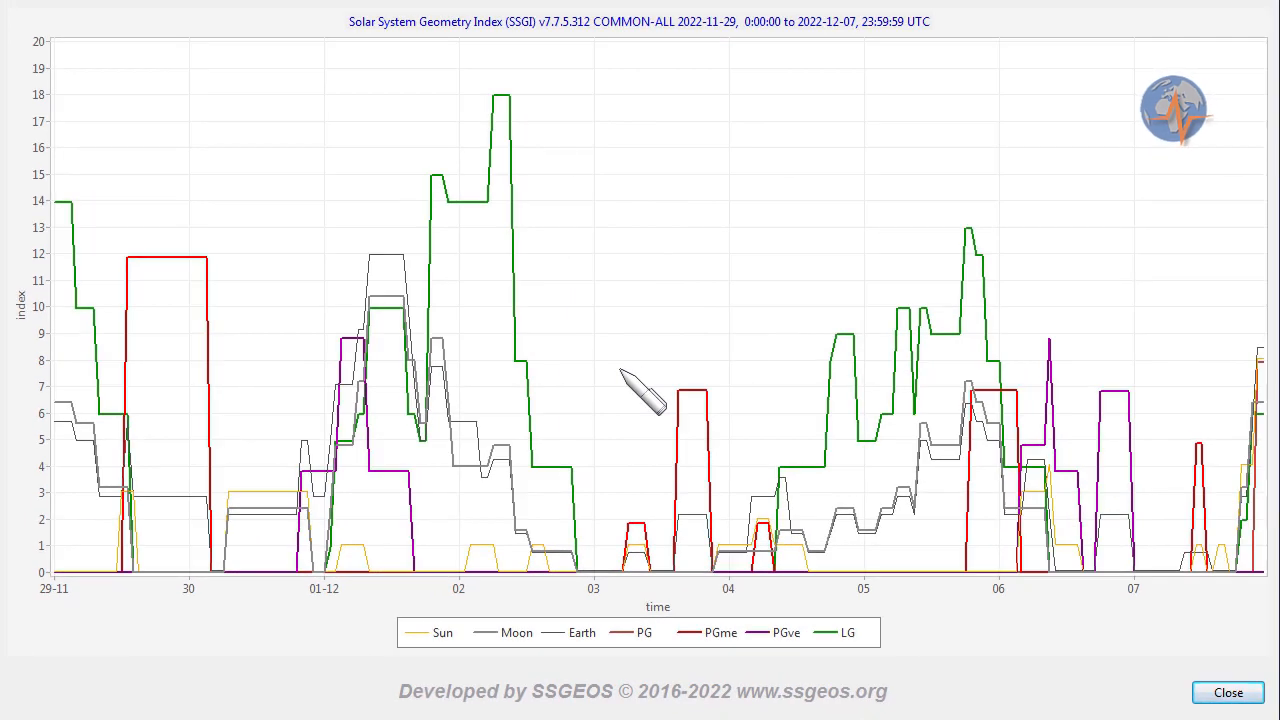
mouse_move(645, 390)
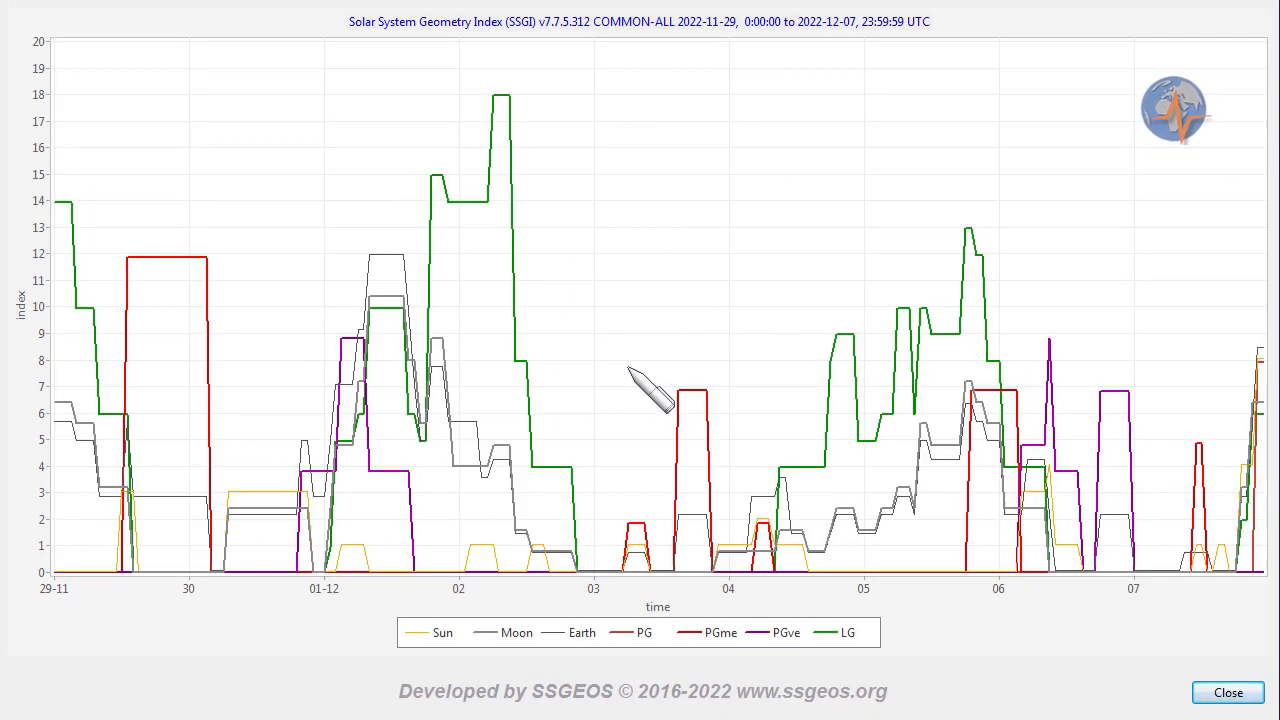
mouse_move(505, 255)
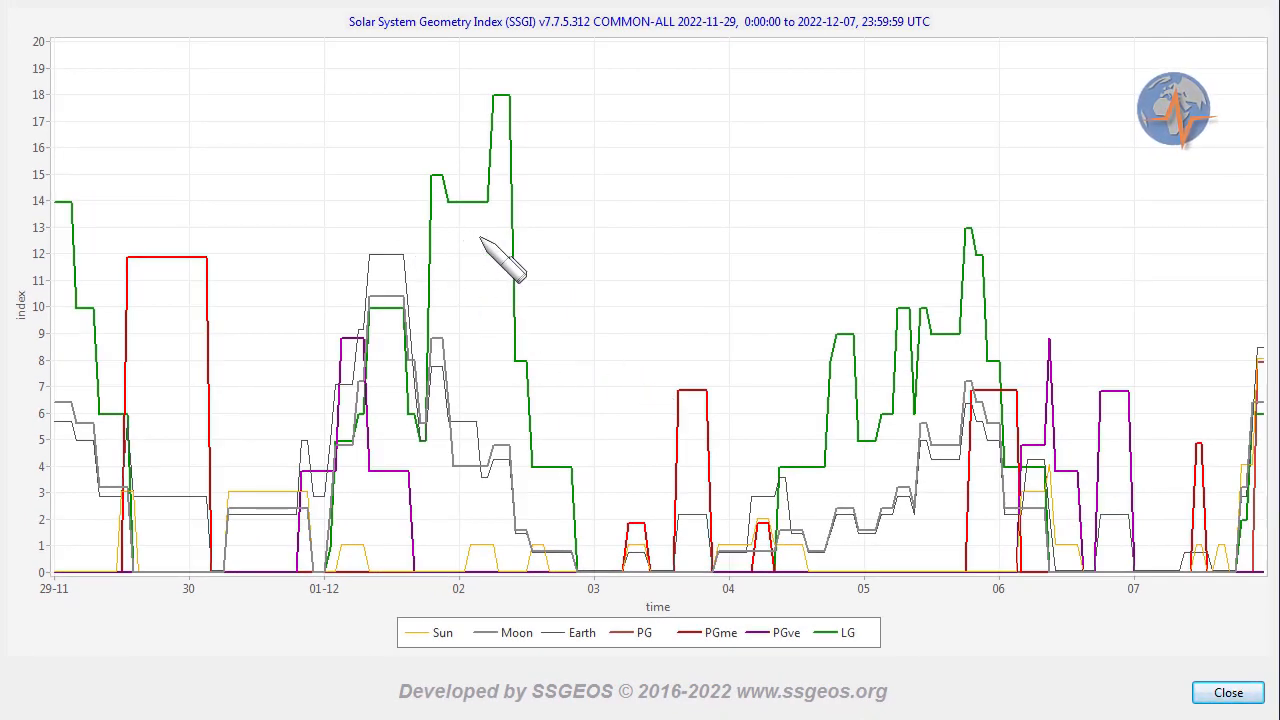
mouse_move(310, 275)
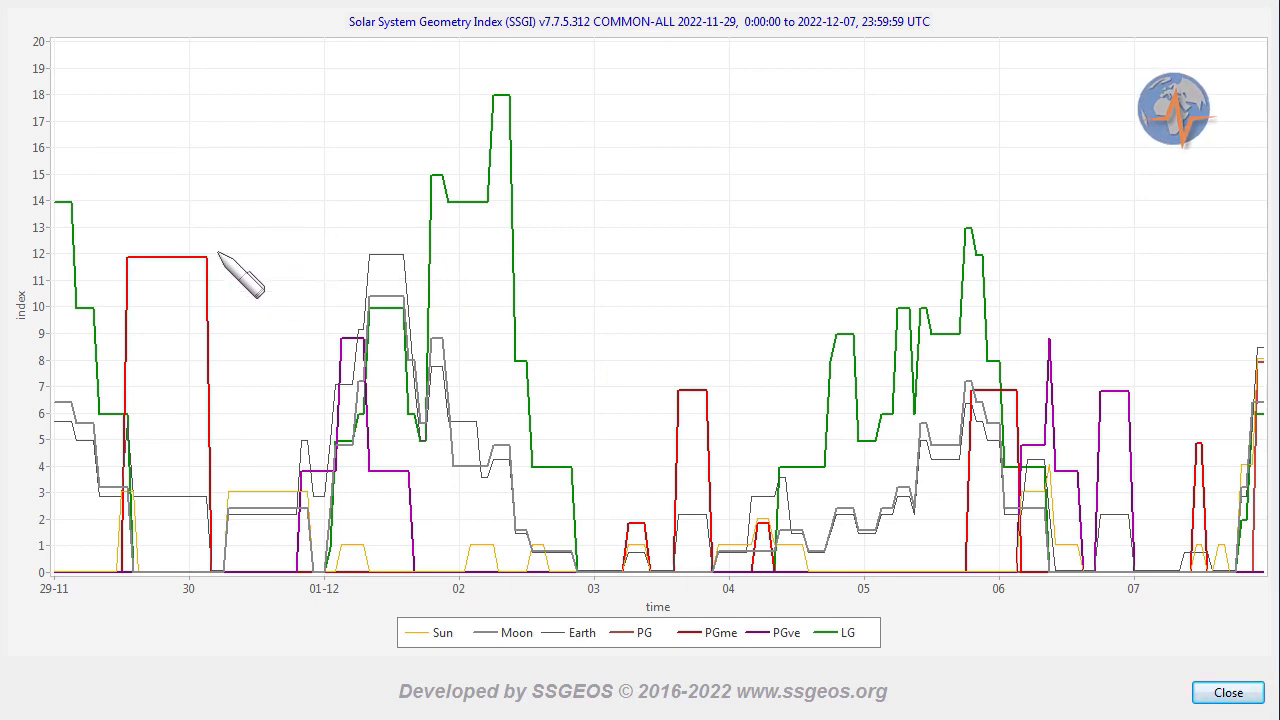
mouse_move(300, 300)
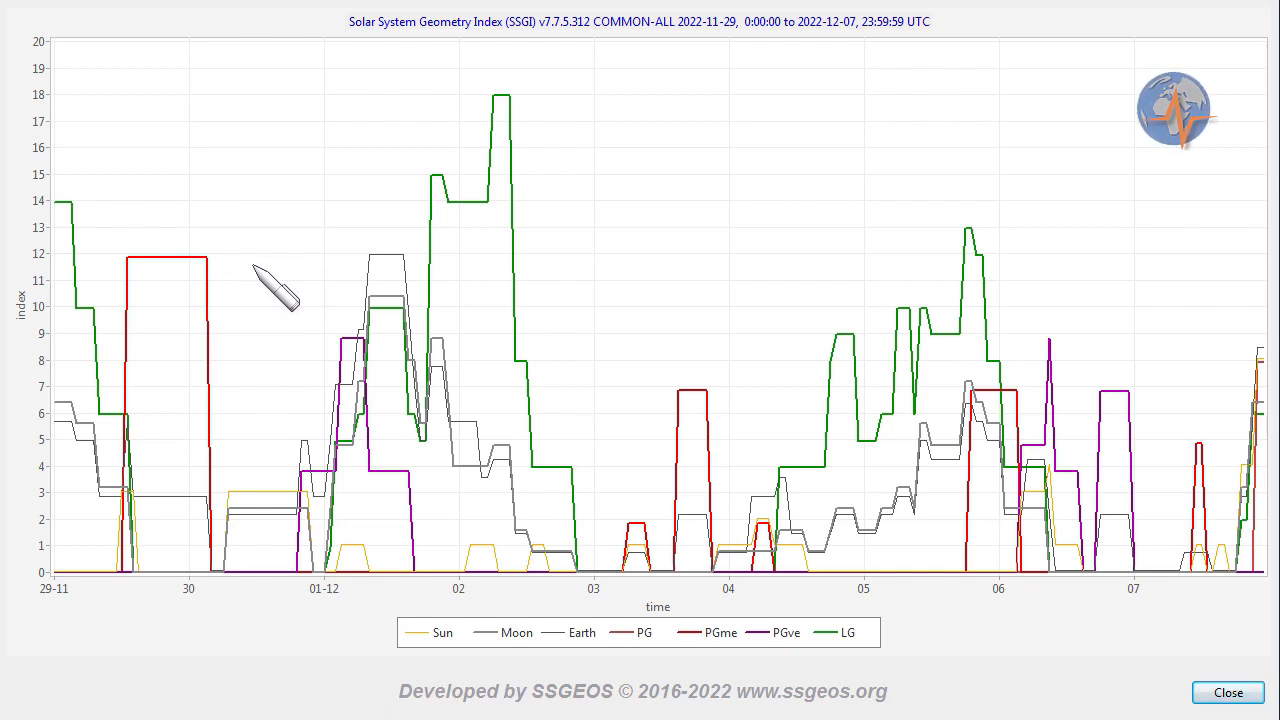
mouse_move(565, 320)
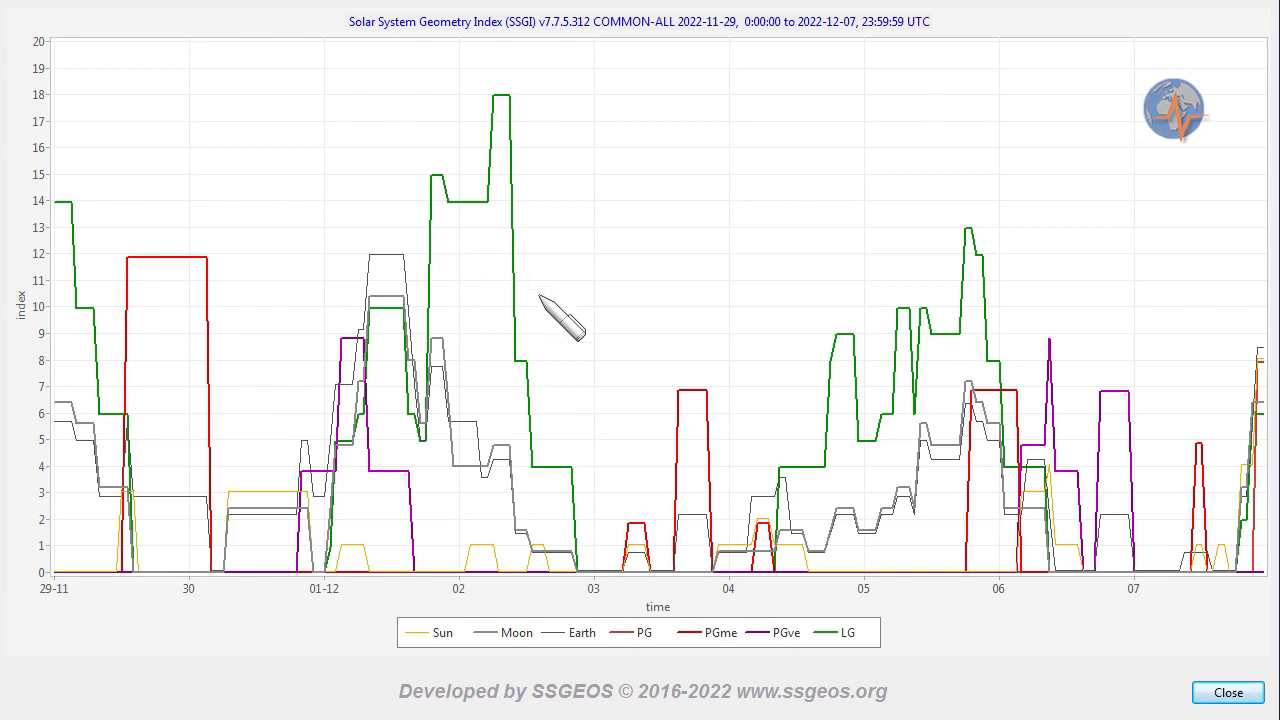
mouse_move(730, 510)
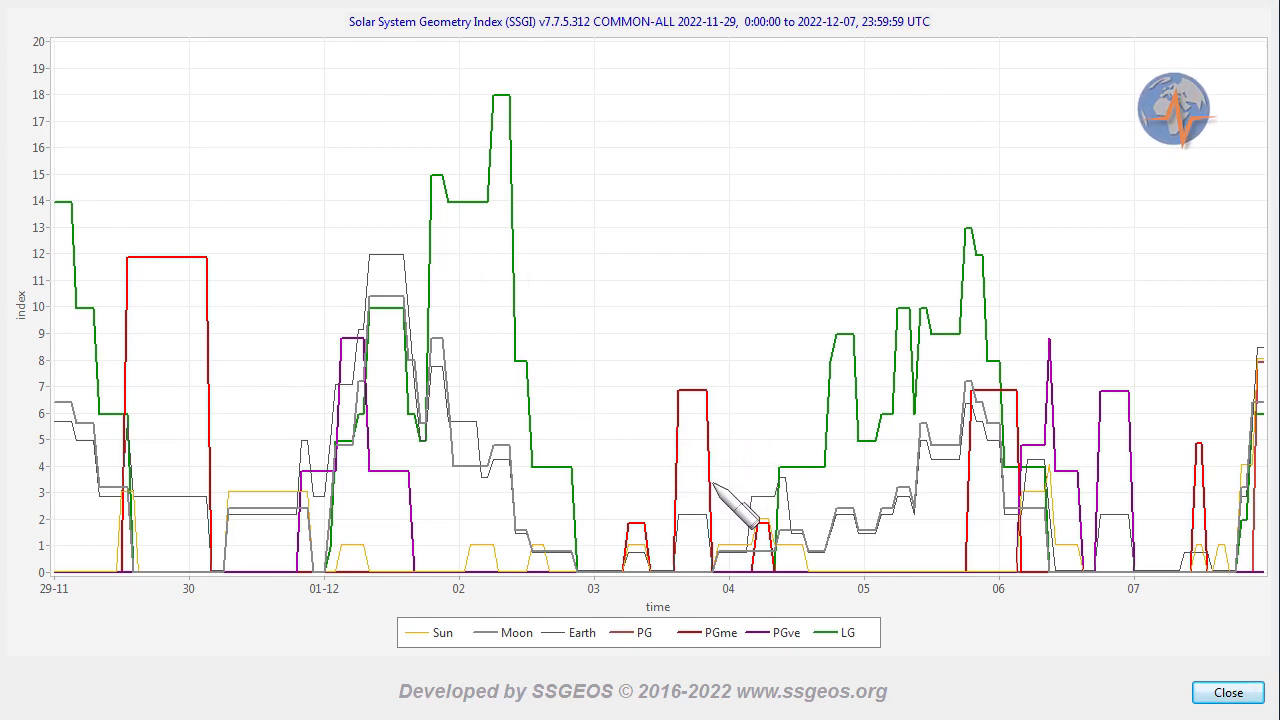
mouse_move(1010, 340)
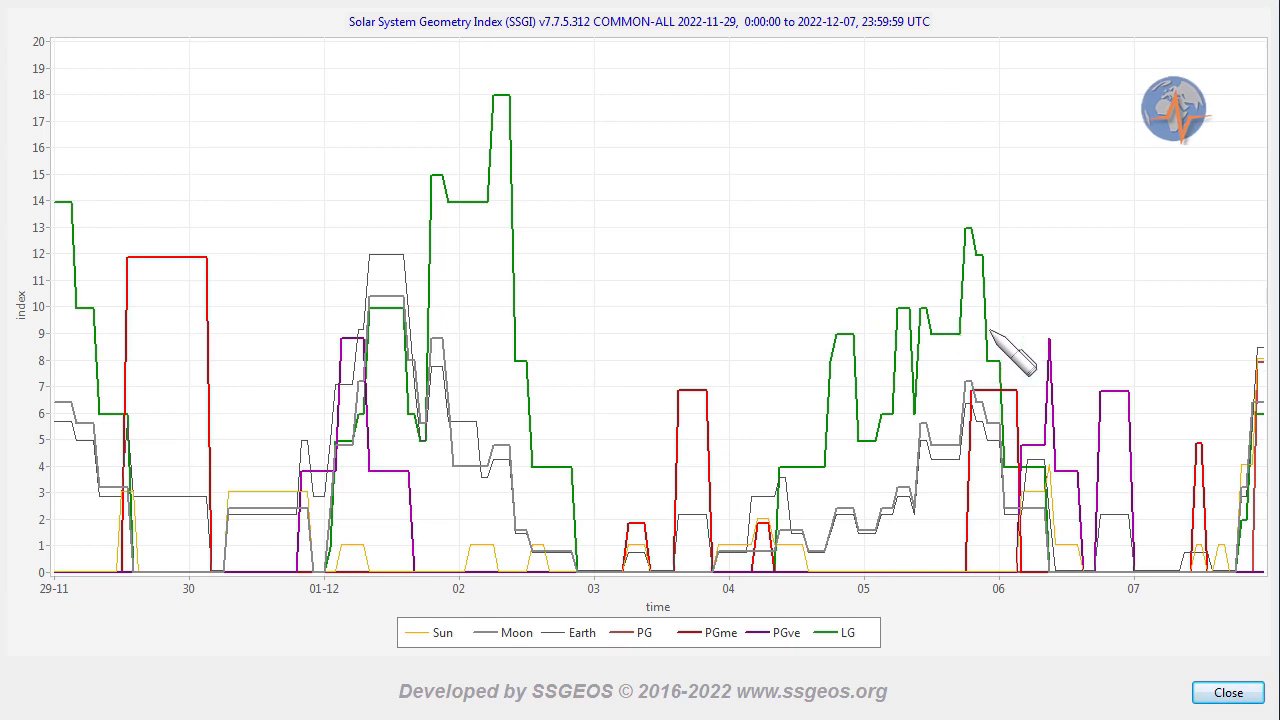
mouse_move(1055, 345)
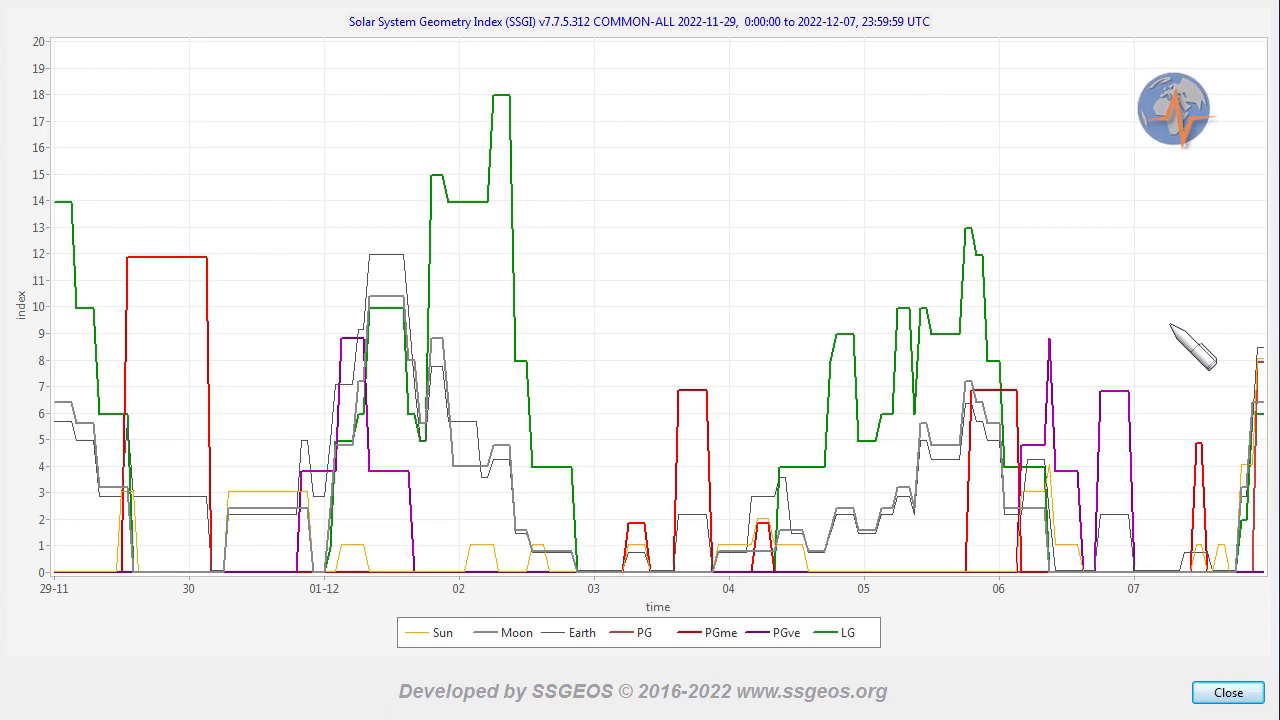
mouse_move(1130, 495)
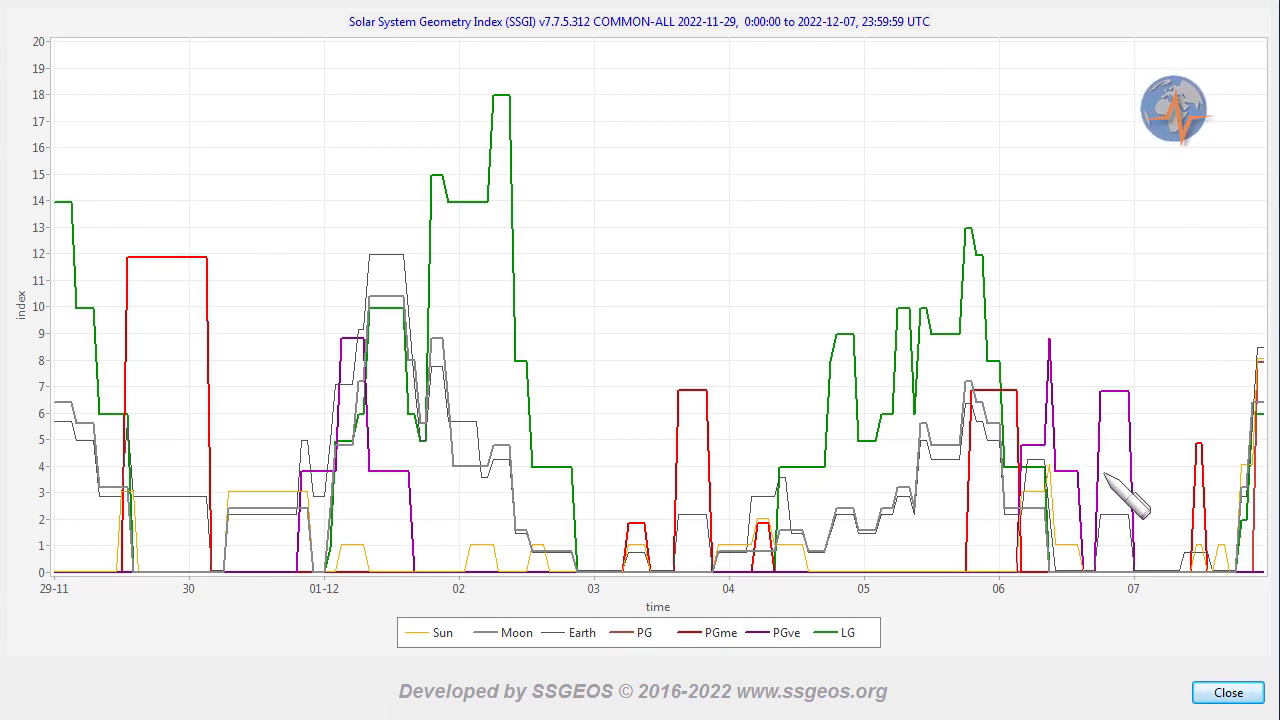
mouse_move(1140, 460)
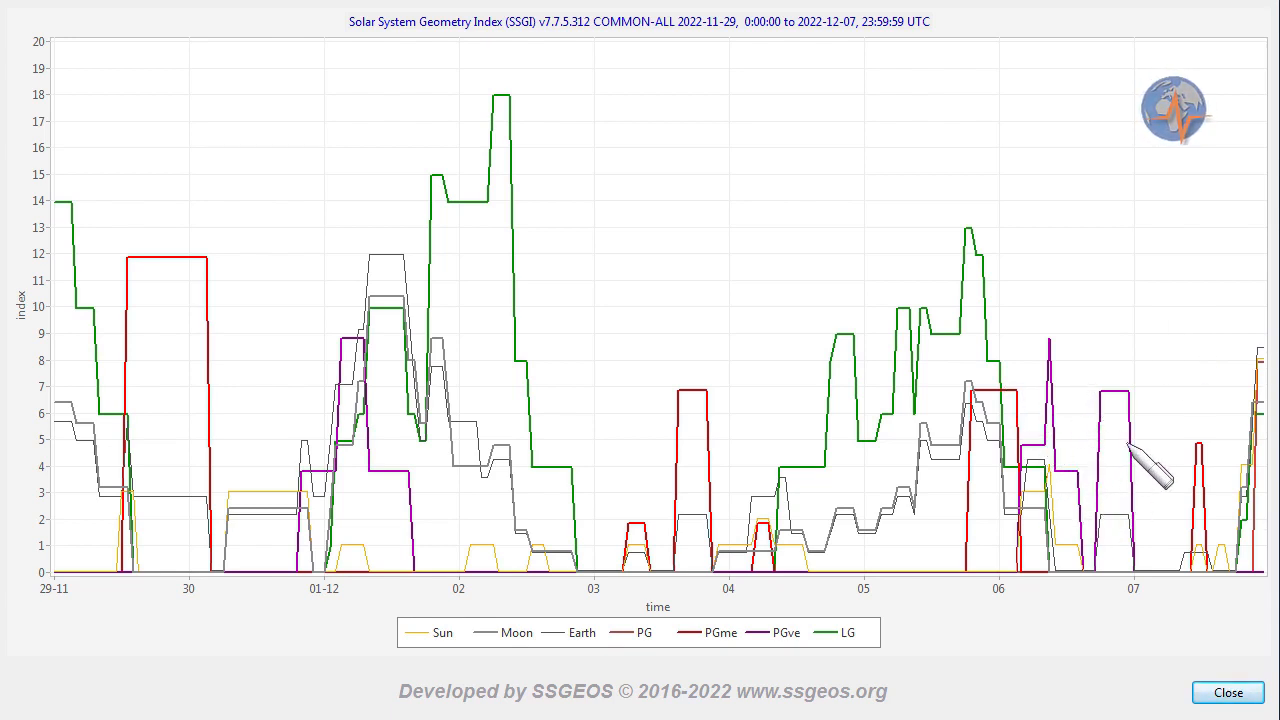
mouse_move(1200, 460)
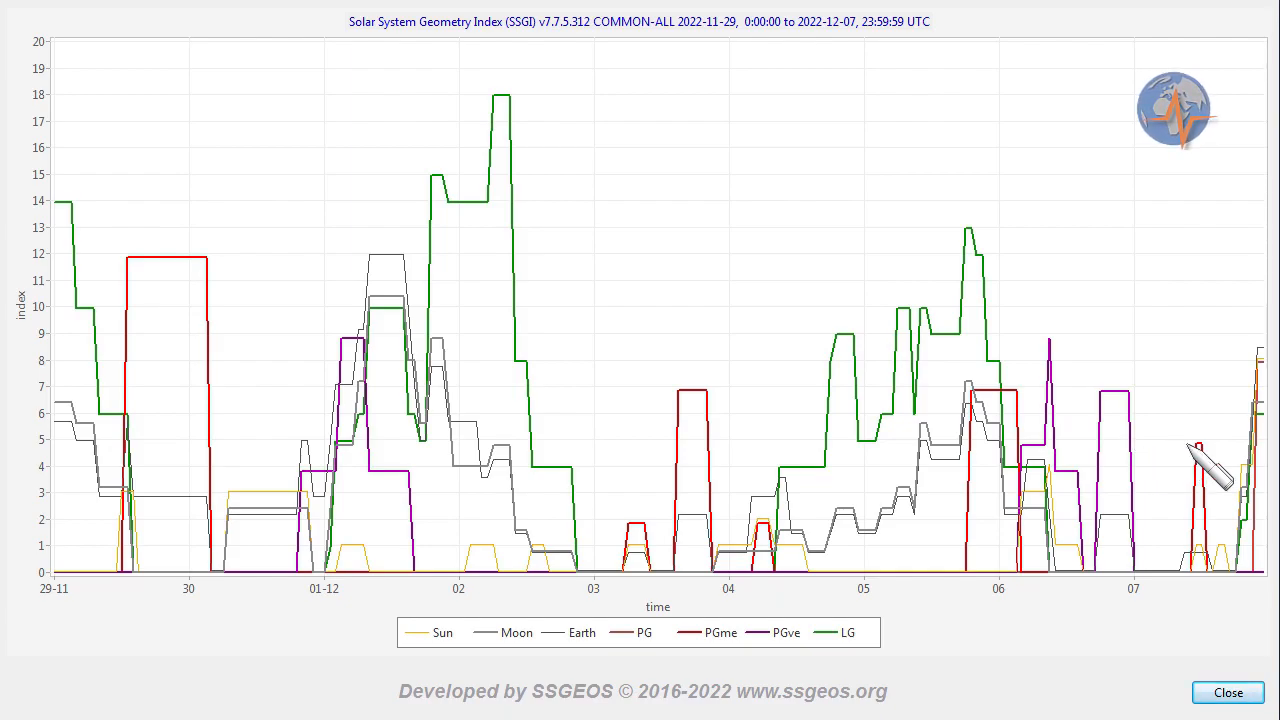
Switch to the SSGEOS earthquake forecast page showing M6.0–6.4 at 50% and M7.0+ at 40%
click(1227, 692)
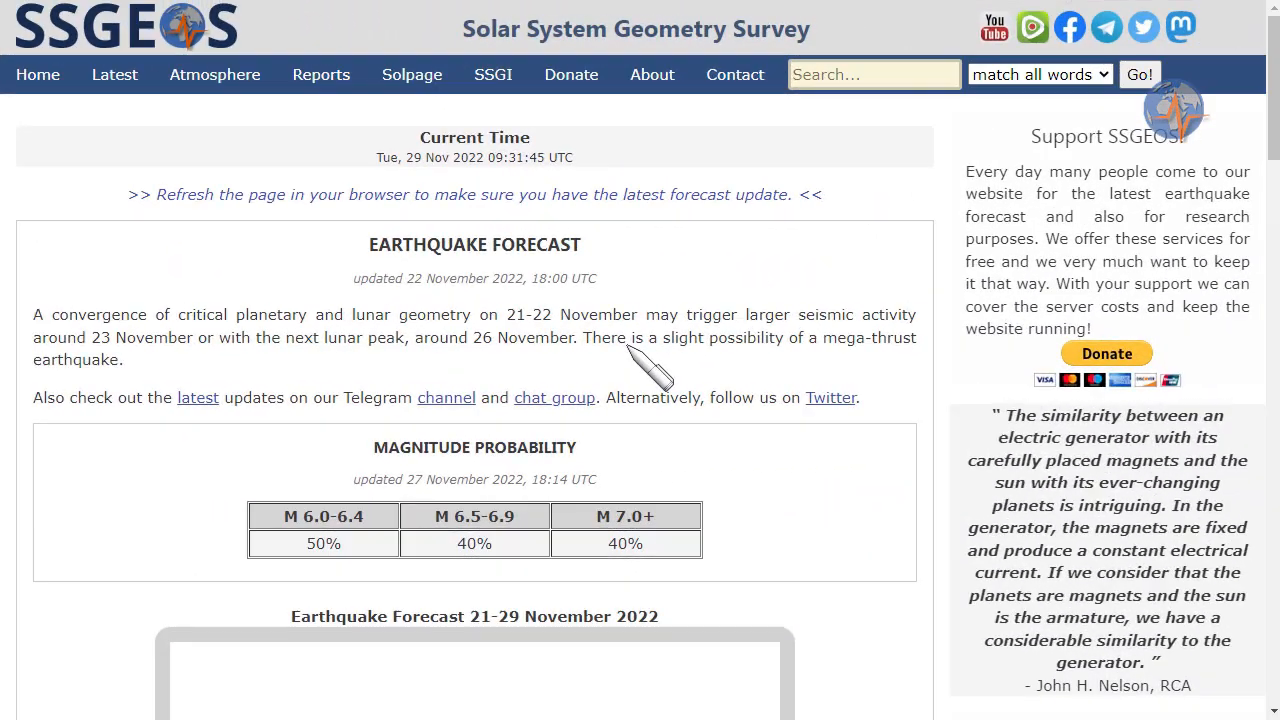
mouse_move(590, 480)
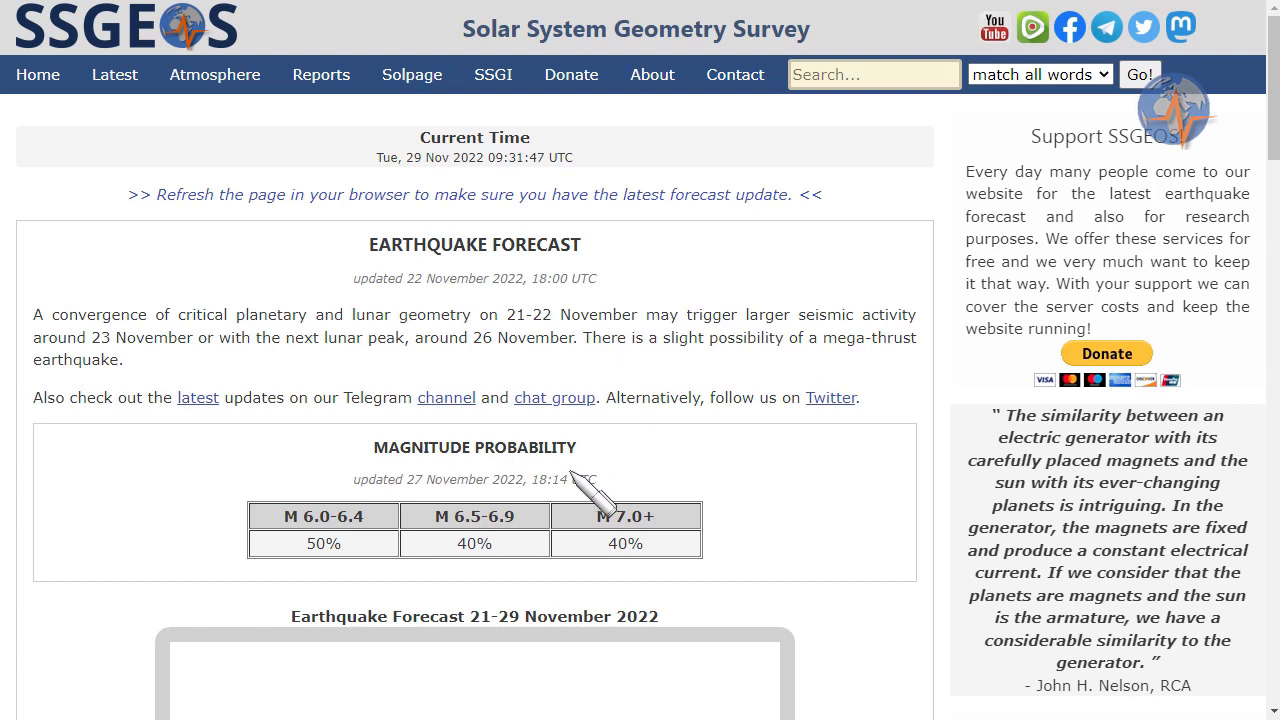